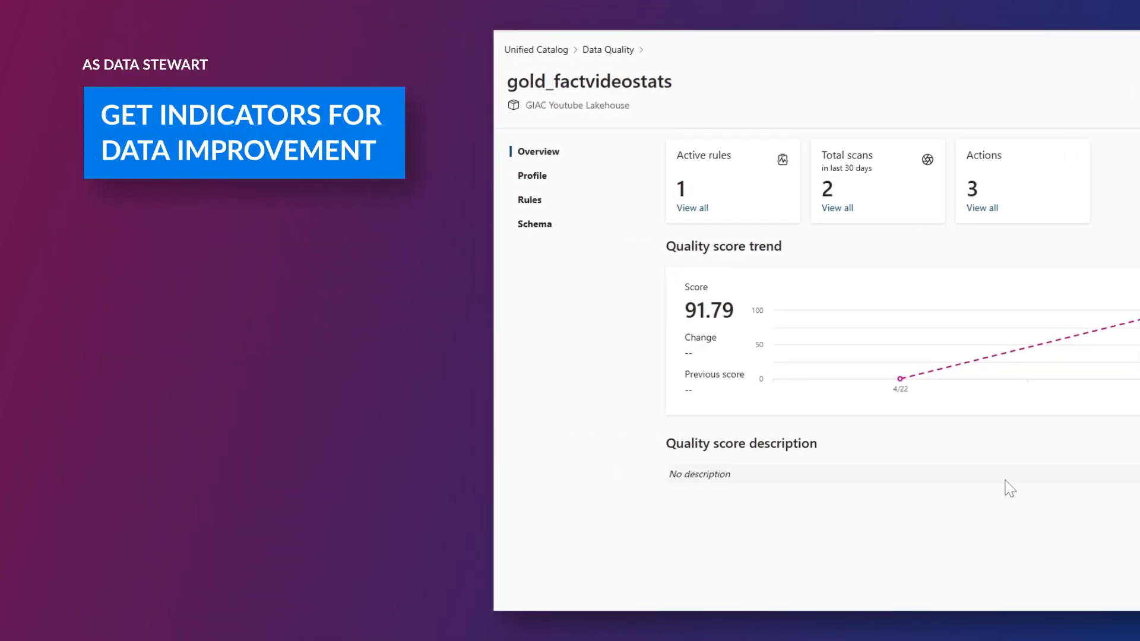
Step: Show the Profile tab's column statistics for gold_factvideostats
left_click(532, 175)
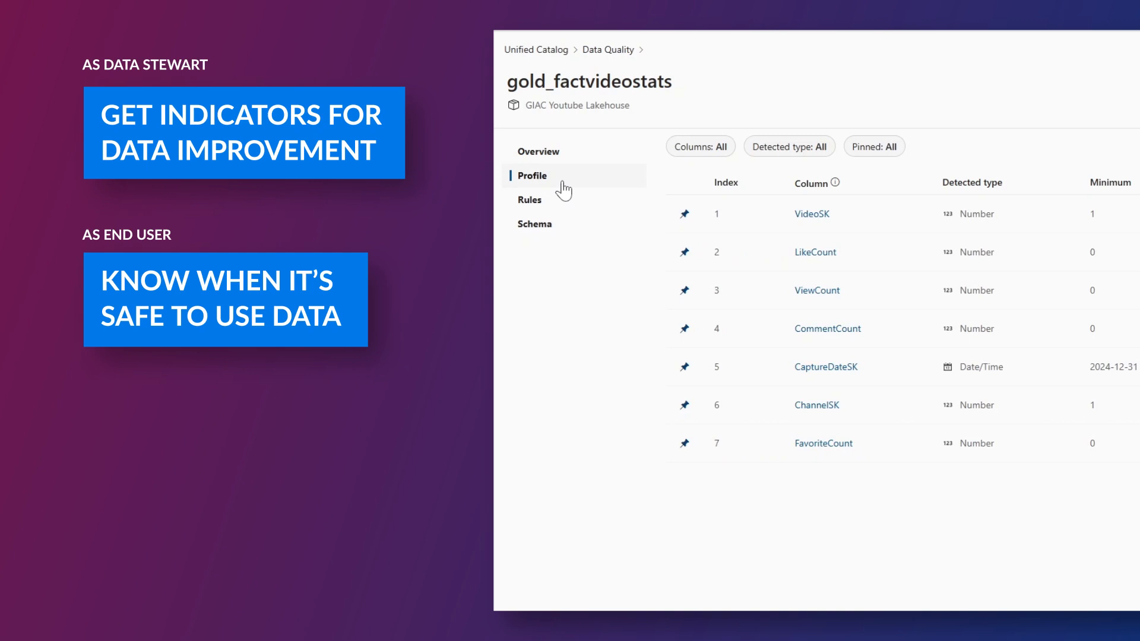
left_click(535, 224)
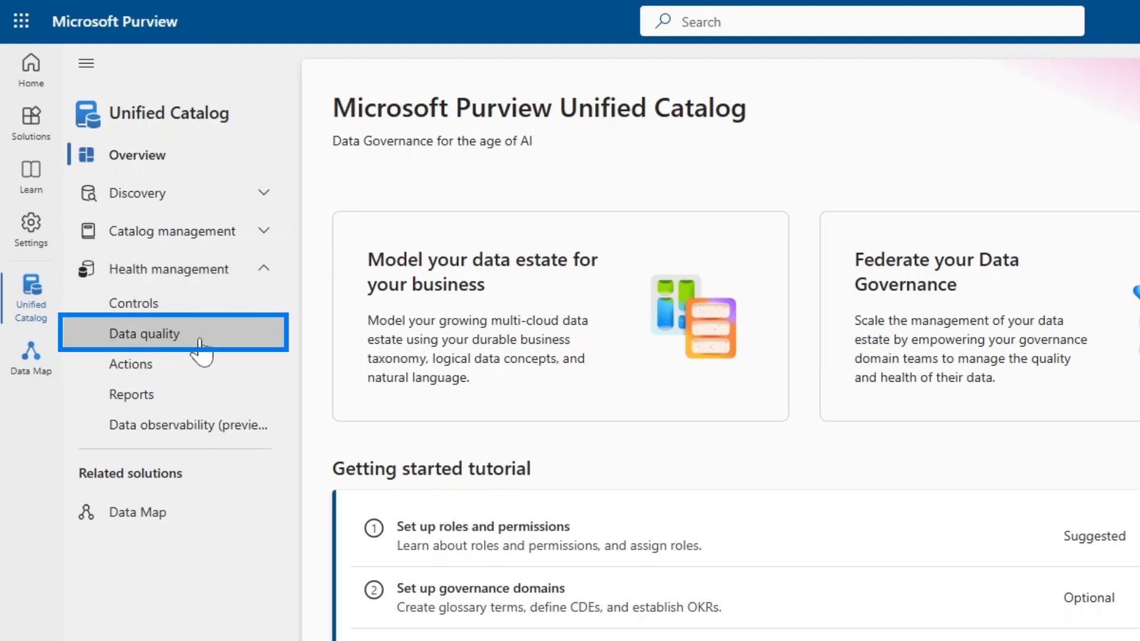
Step: Go to Data quality, then Manage > Connections for the GIAC YouTube Channel domain
left_click(144, 334)
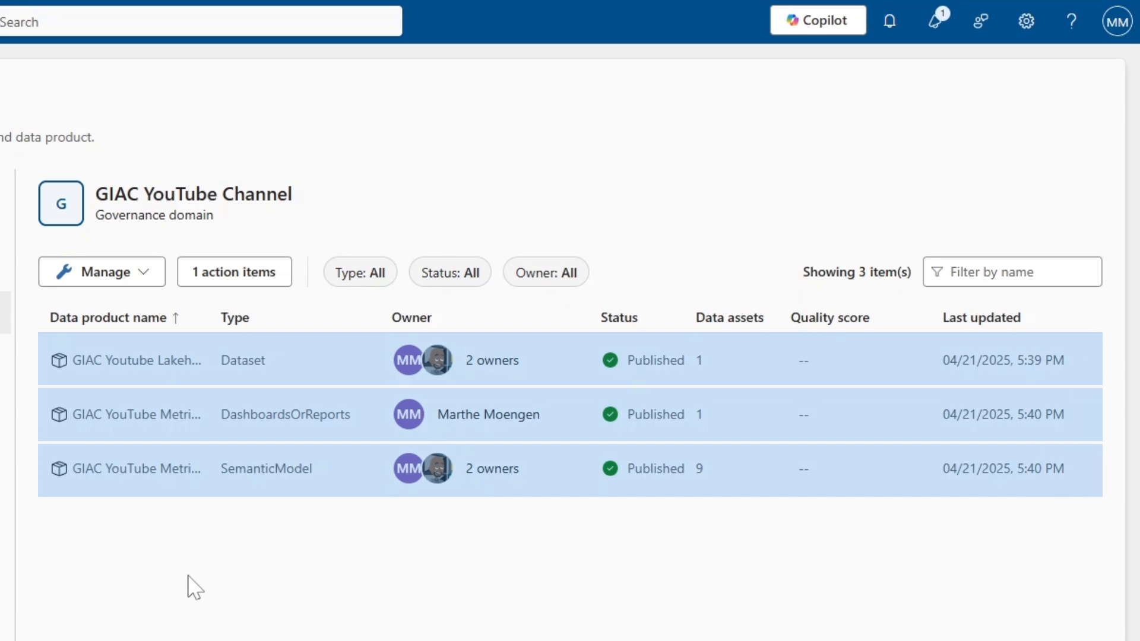
mouse_move(253, 492)
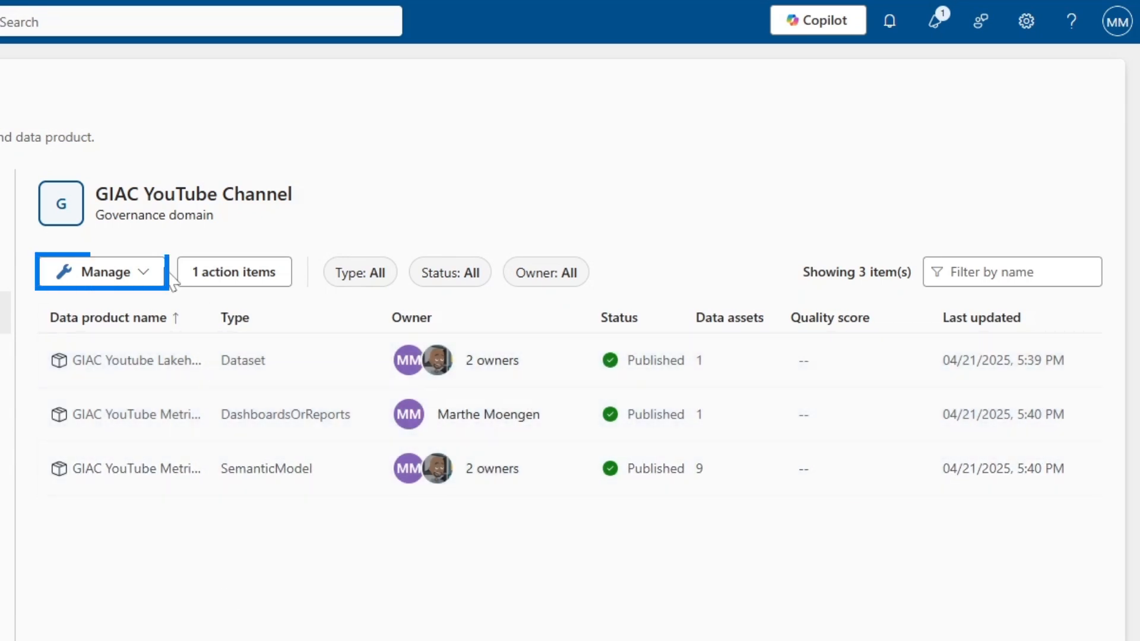
left_click(101, 272)
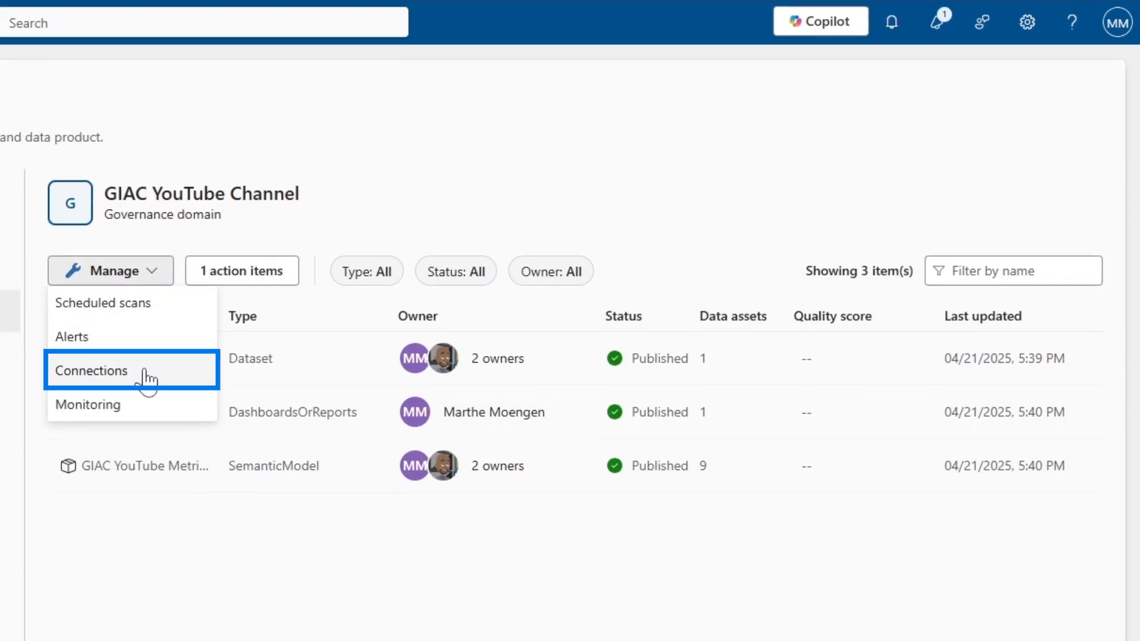
left_click(90, 371)
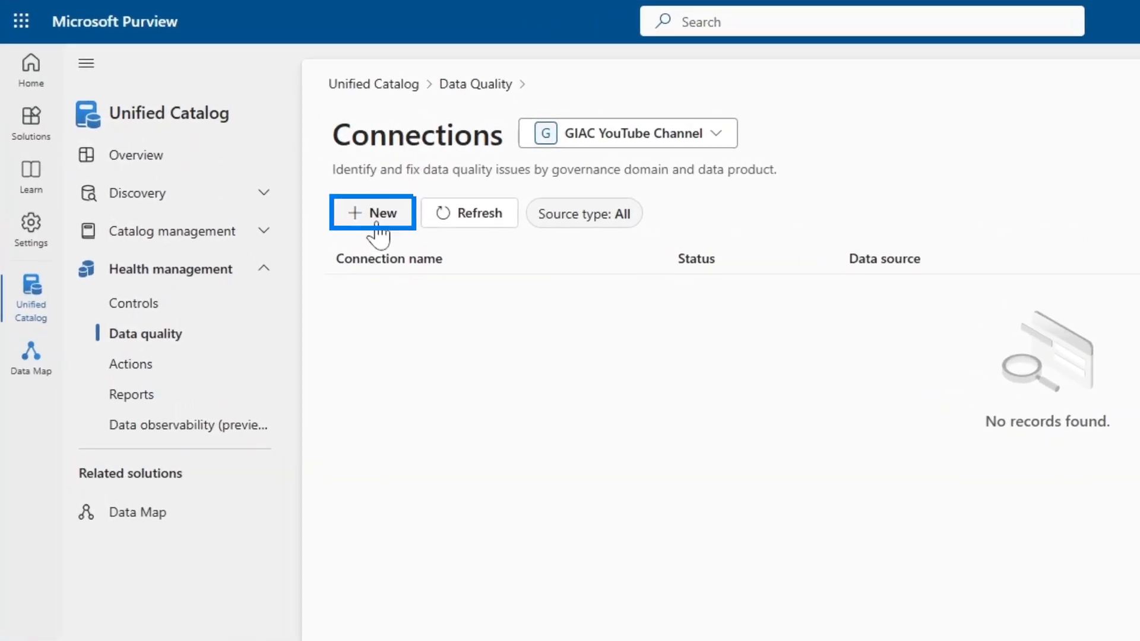
Step: Start a new connection named 'GIAC YouTube Channel DQ Connection' with Fabric as source type
left_click(373, 213)
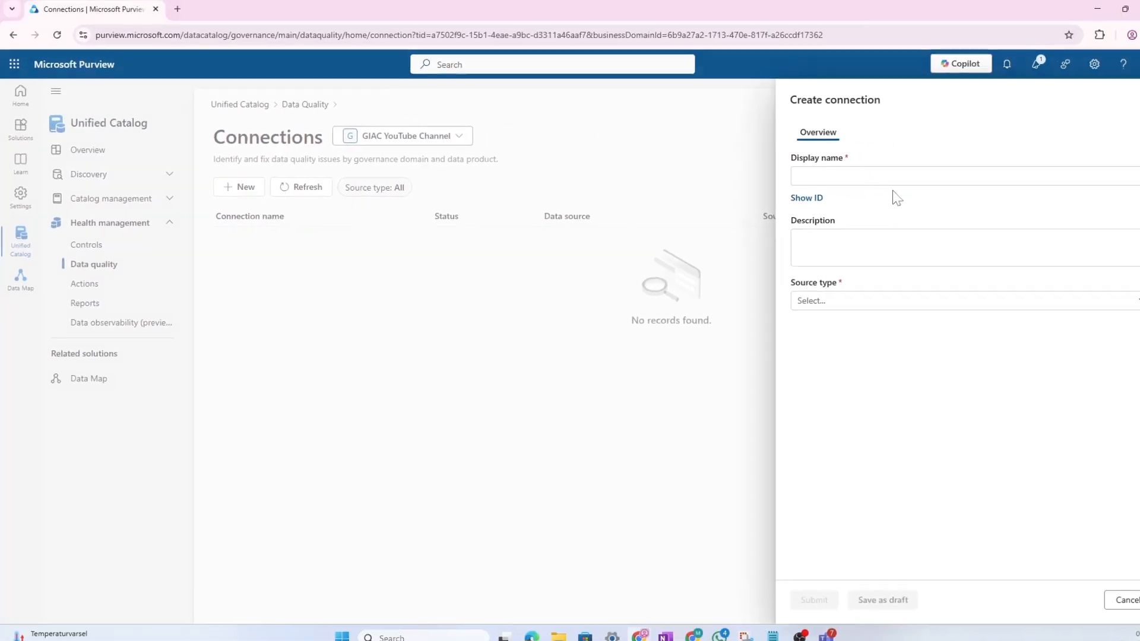
type("GIAC YouTube Channel DQ Connection")
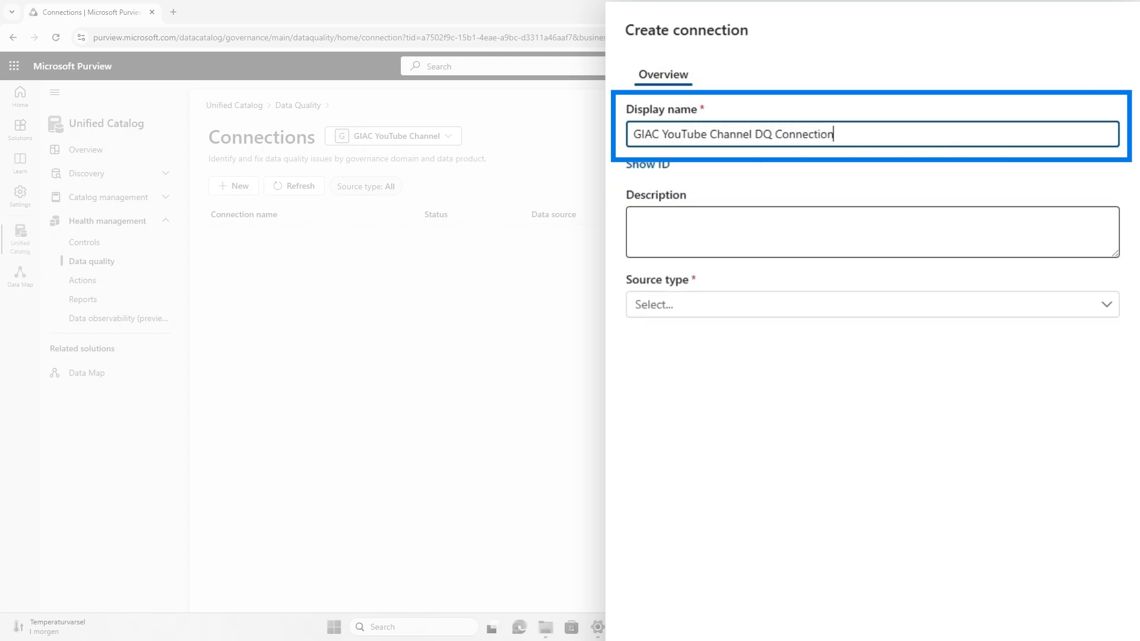
left_click(870, 304)
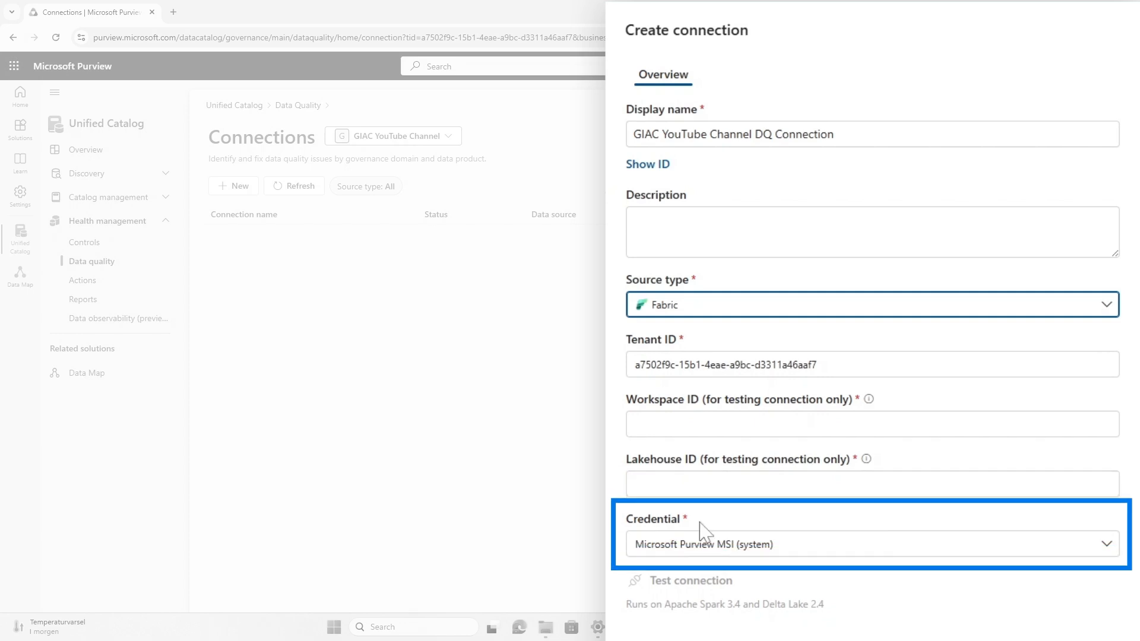
mouse_move(768, 579)
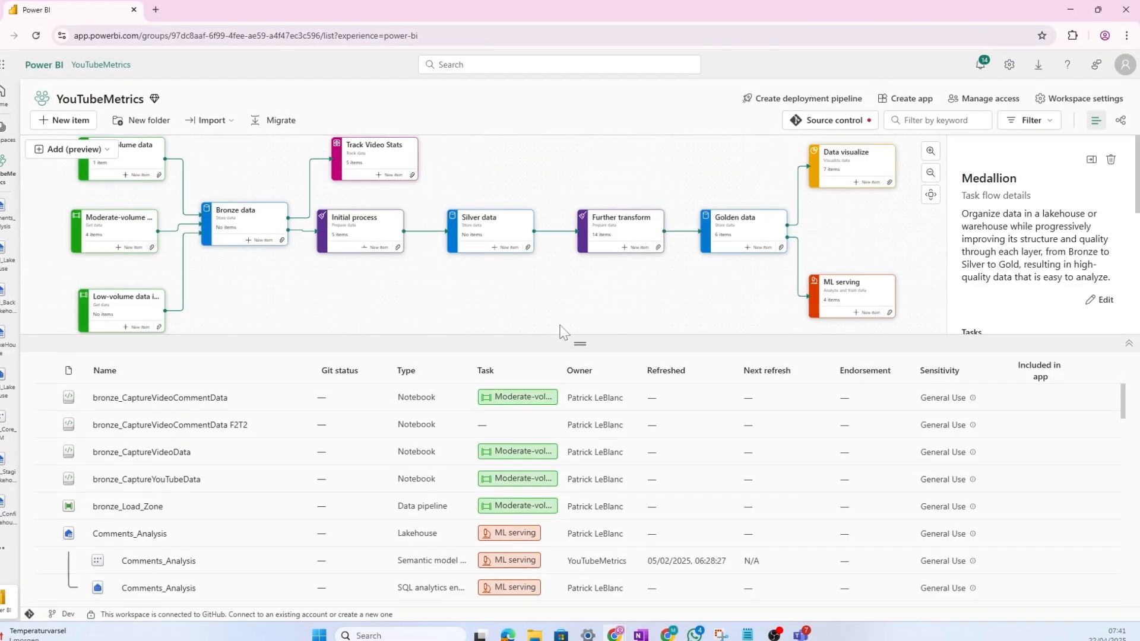
Step: Grant enterprise-data-catalog Contributor access to the YouTubeMetrics workspace
left_click(983, 99)
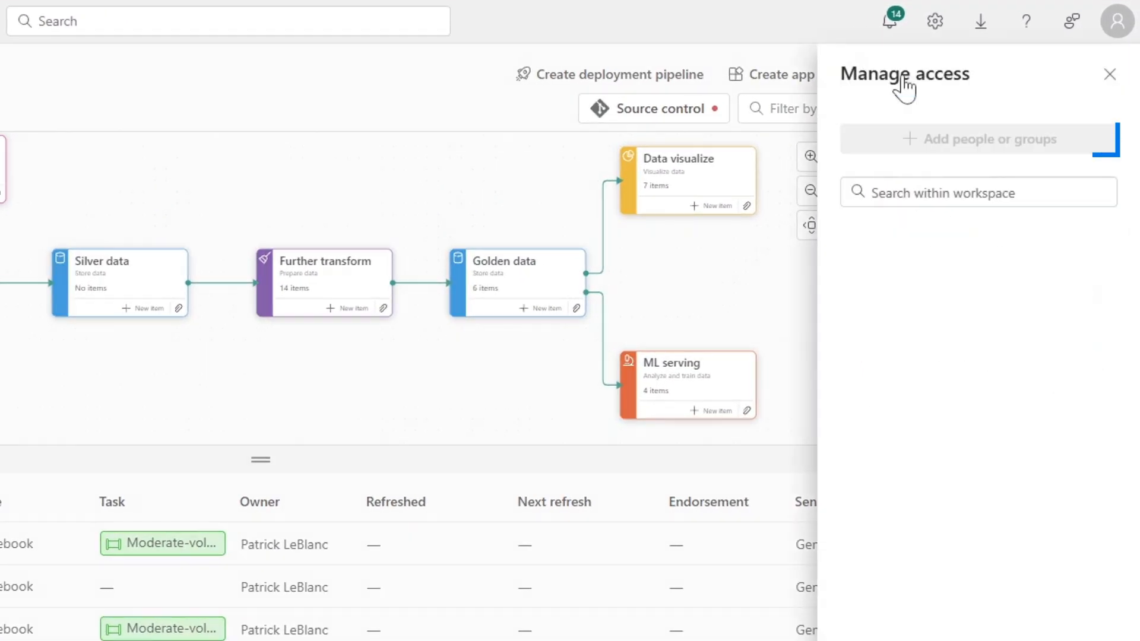
left_click(979, 139)
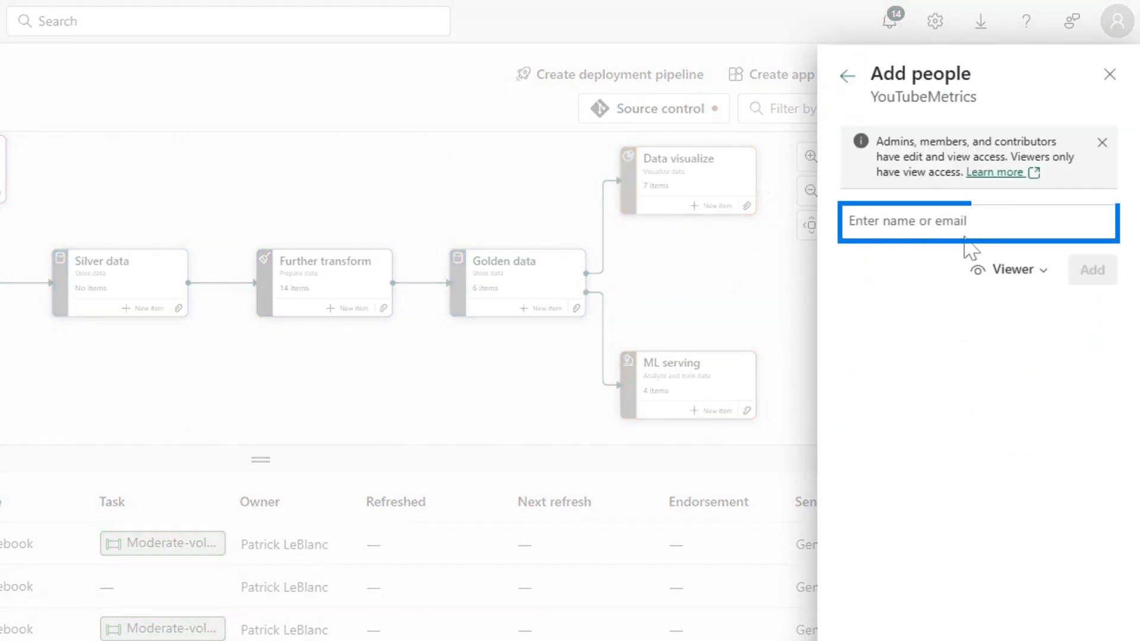
type("enterprise-data-catalog")
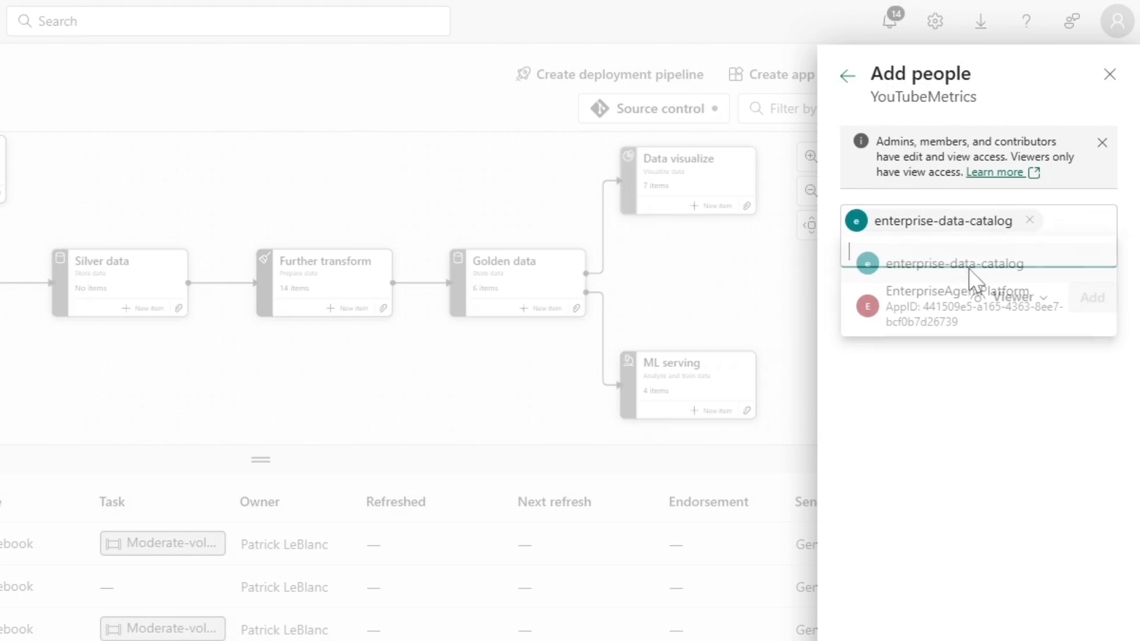
left_click(952, 264)
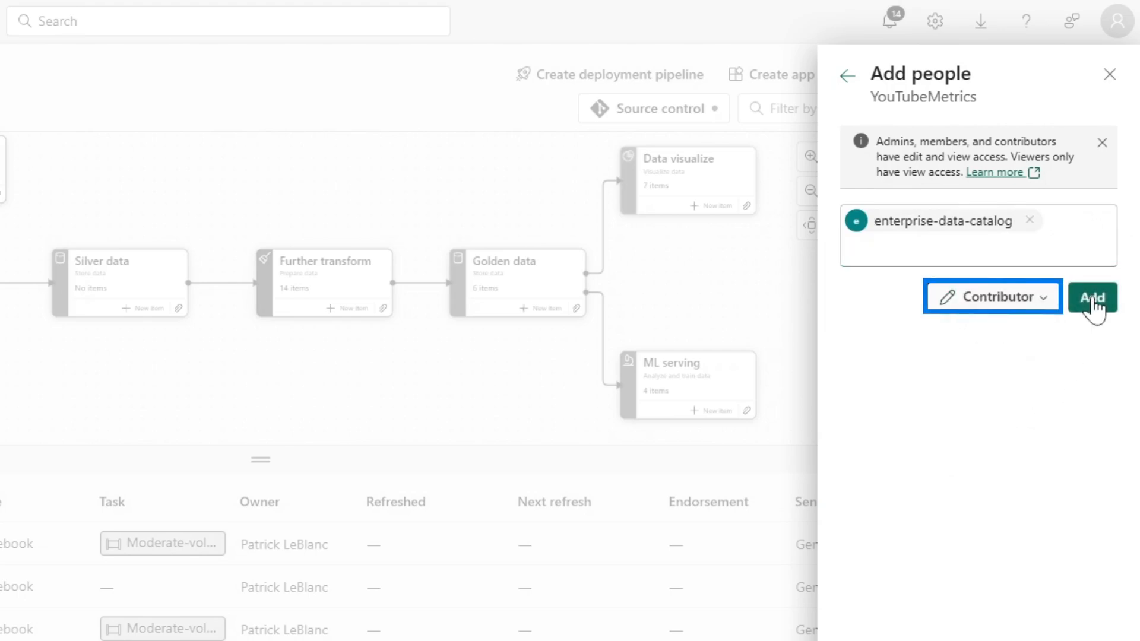
left_click(1093, 313)
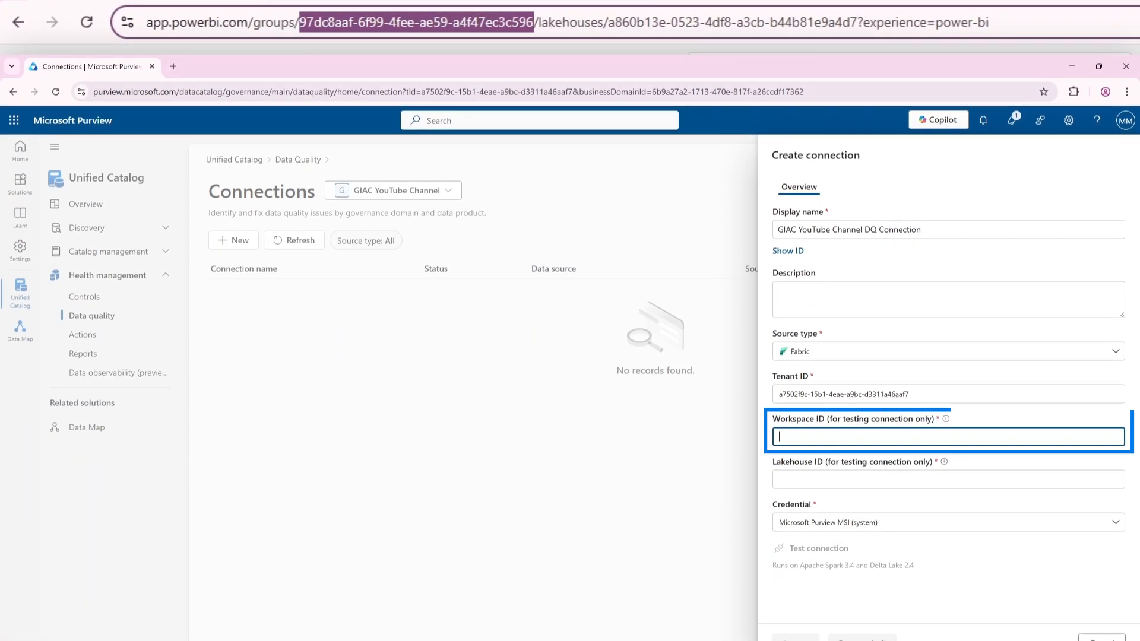
Step: Enter workspace ID 97dc8aaf-6f99-4fee-ae59-a4f47ec3c596 and submit the connection
type("97dc8aaf-6f99-4fee-ae59-a4f47ec3c596")
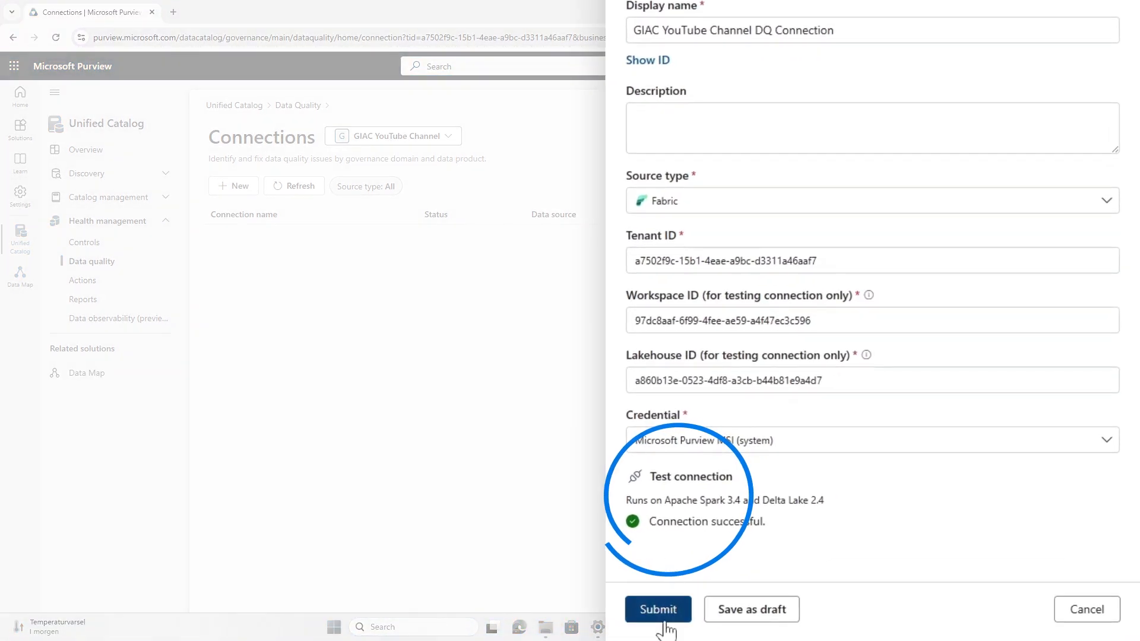
left_click(658, 609)
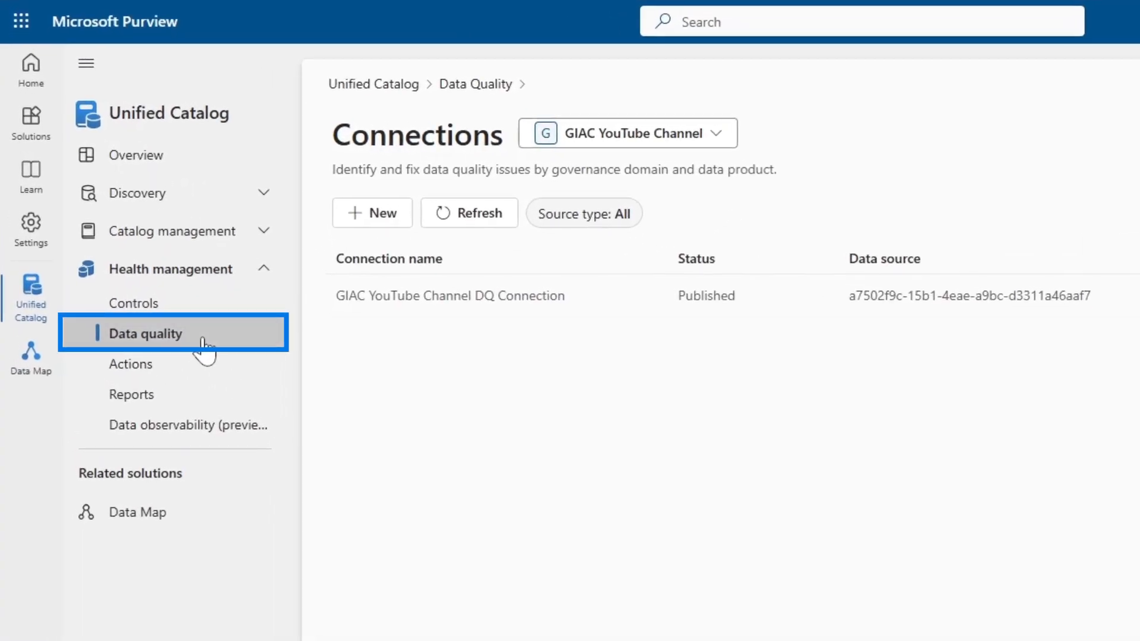
Step: Open gold_factvideostats from the GIAC Youtube Lakehouse data product in Data quality
left_click(146, 334)
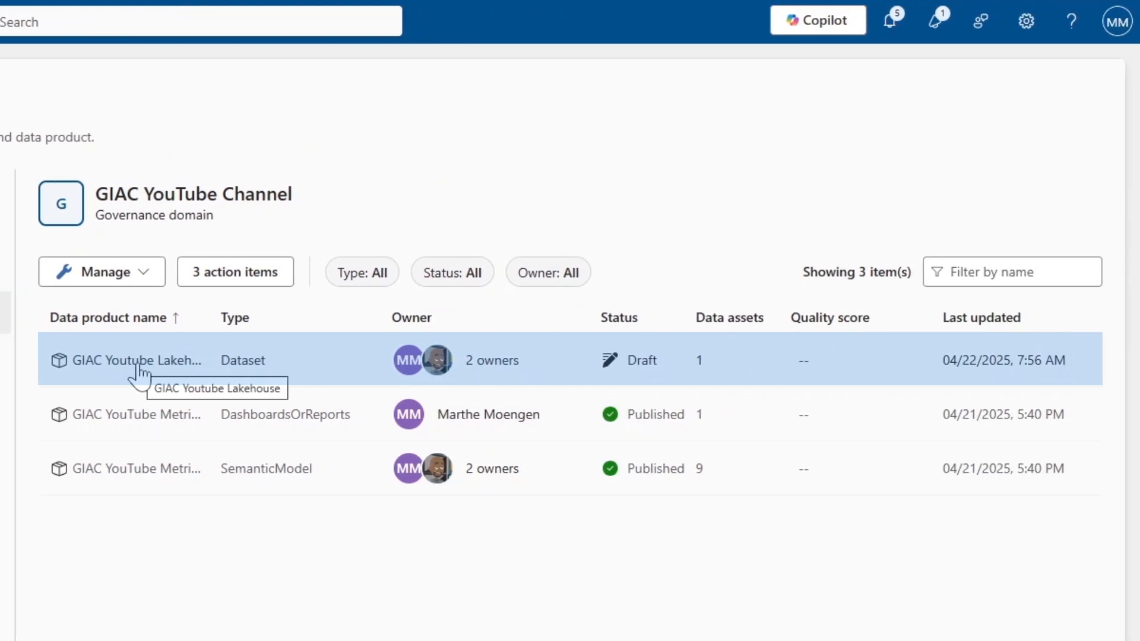
left_click(136, 361)
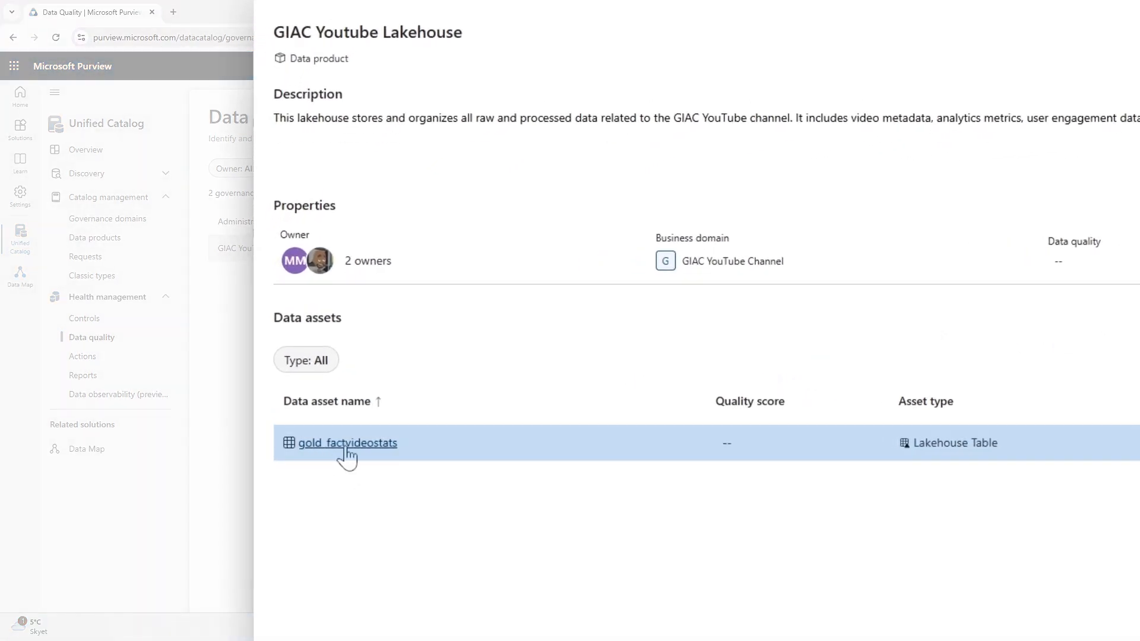
mouse_move(345, 448)
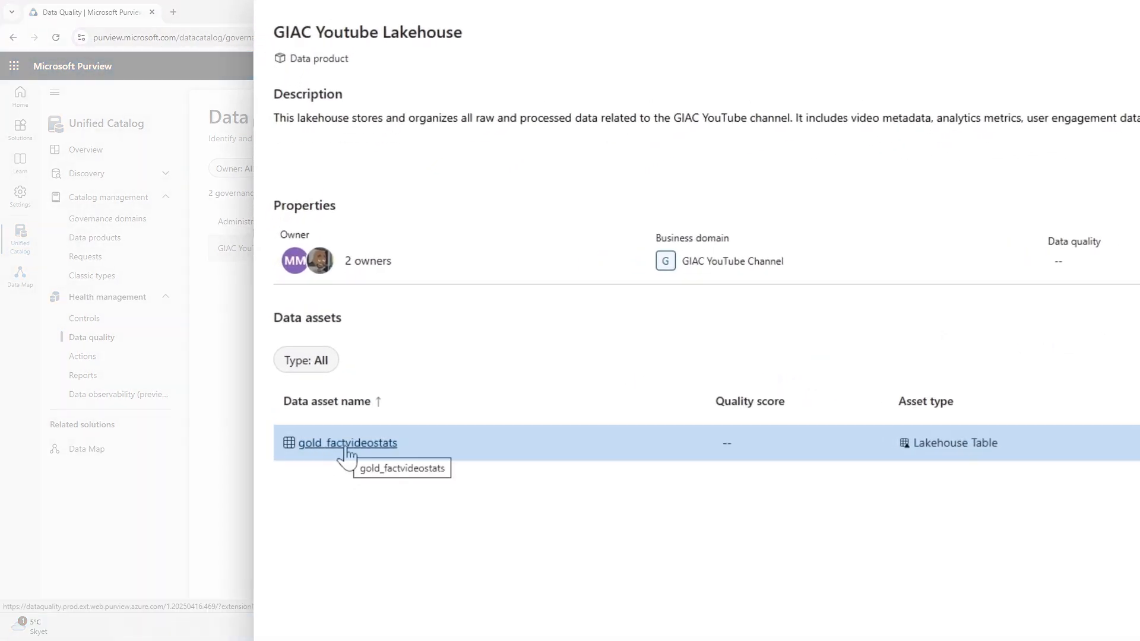
left_click(347, 443)
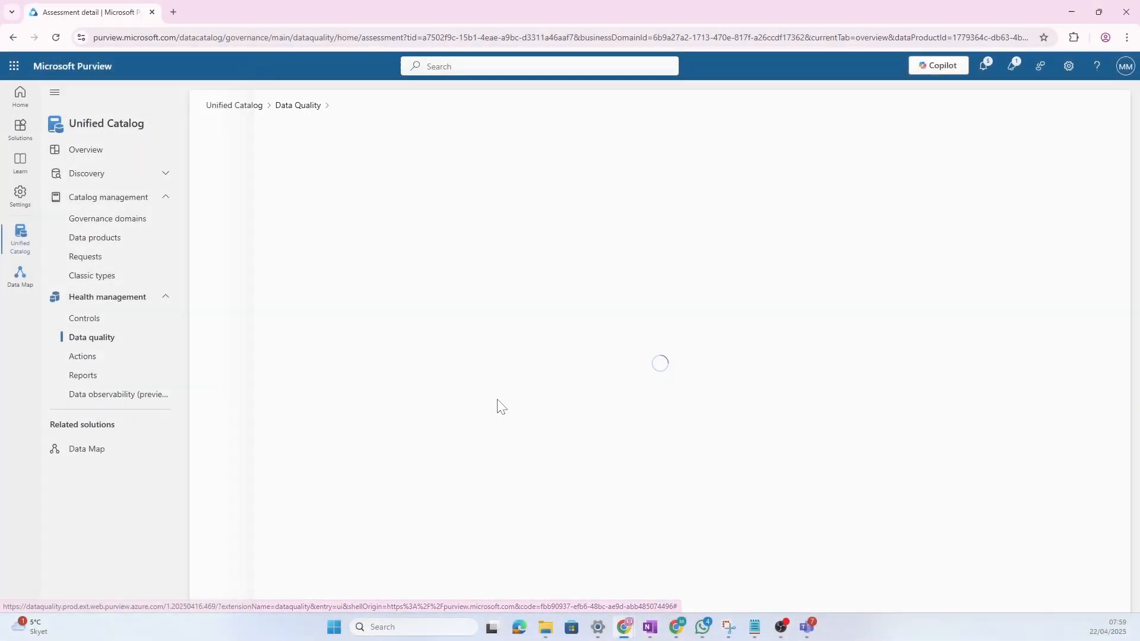
mouse_move(616, 357)
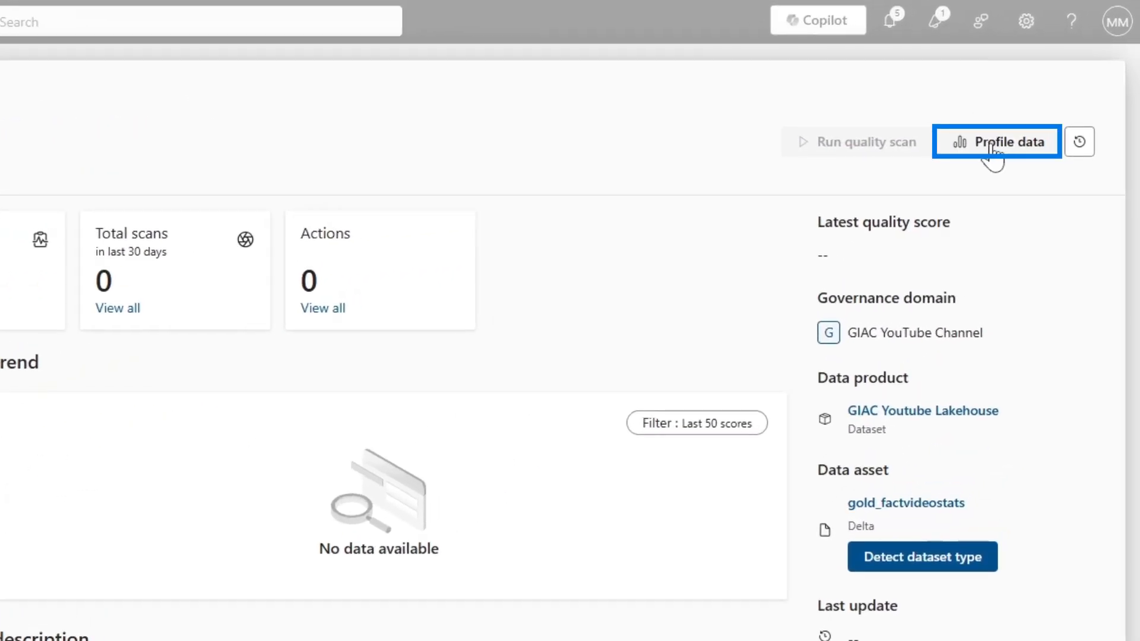
Step: Profile all seven gold_factvideostats columns, including ViewCount, and run the profile
left_click(999, 142)
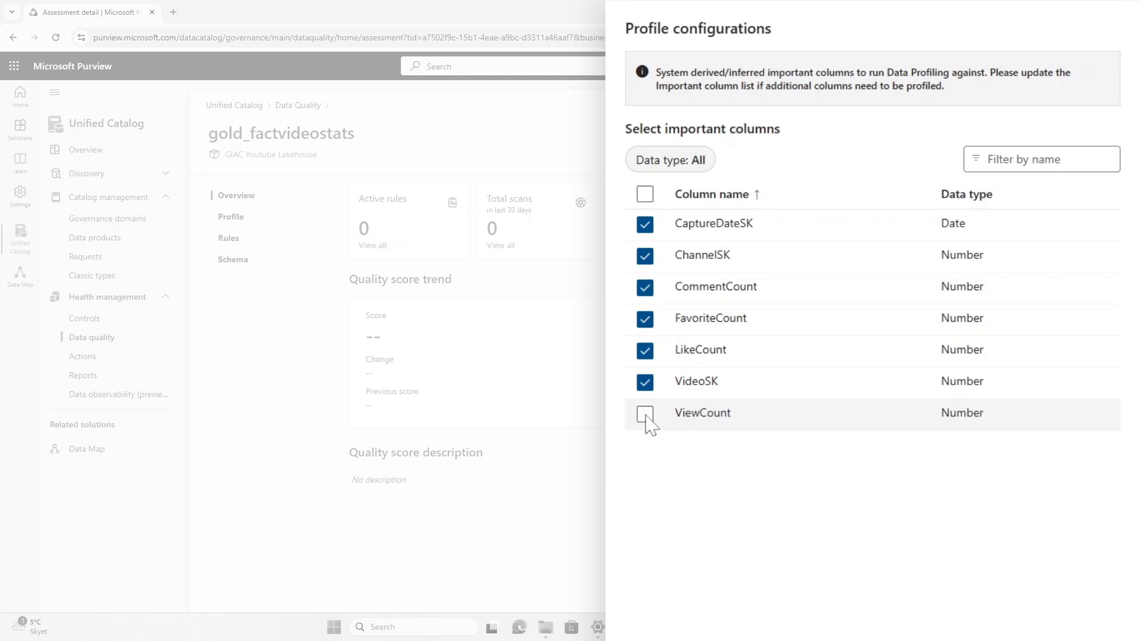
left_click(644, 413)
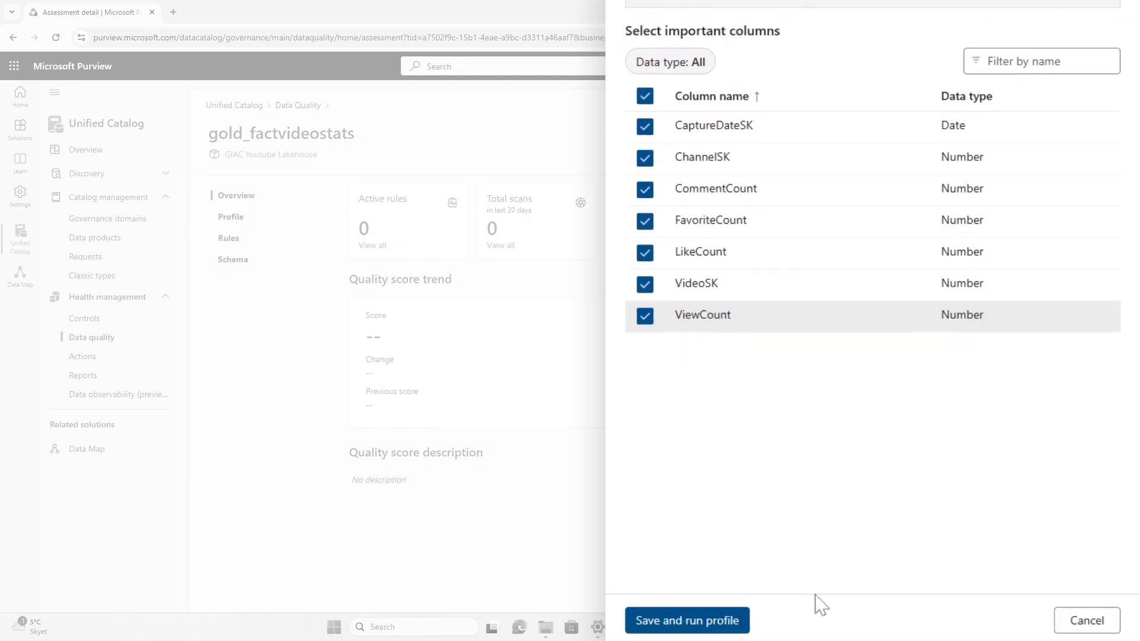
left_click(687, 620)
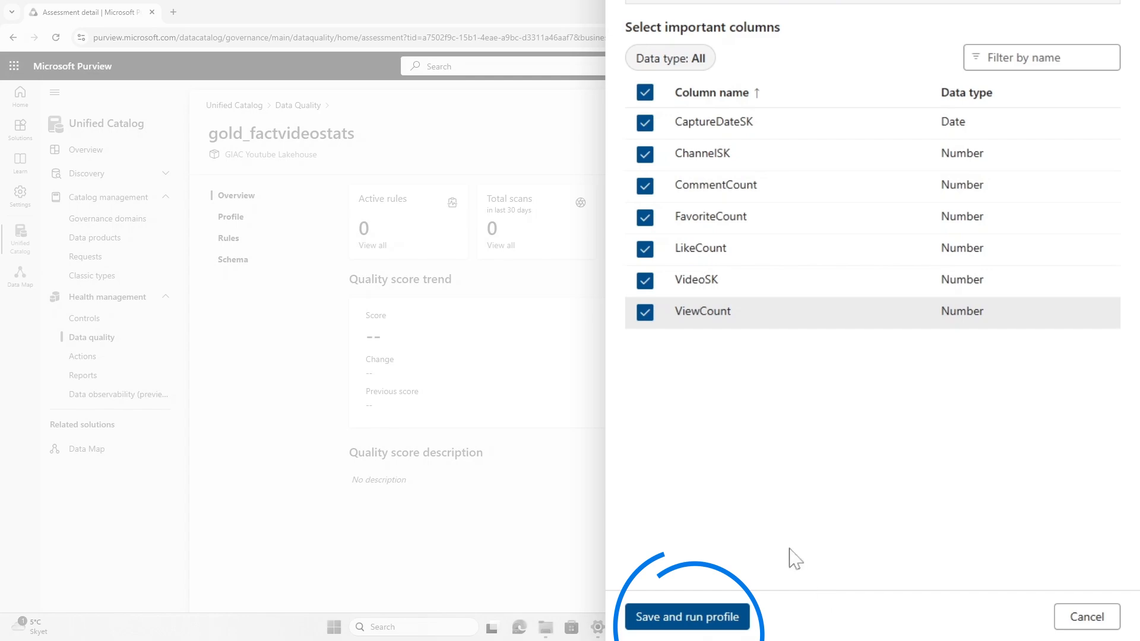
left_click(685, 634)
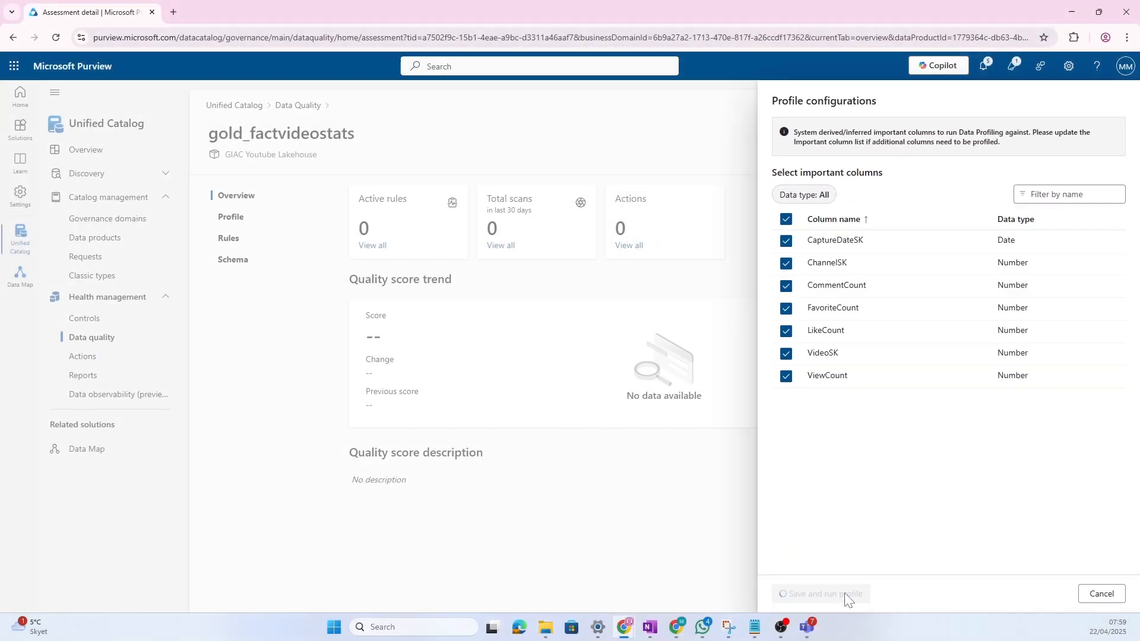
left_click(821, 593)
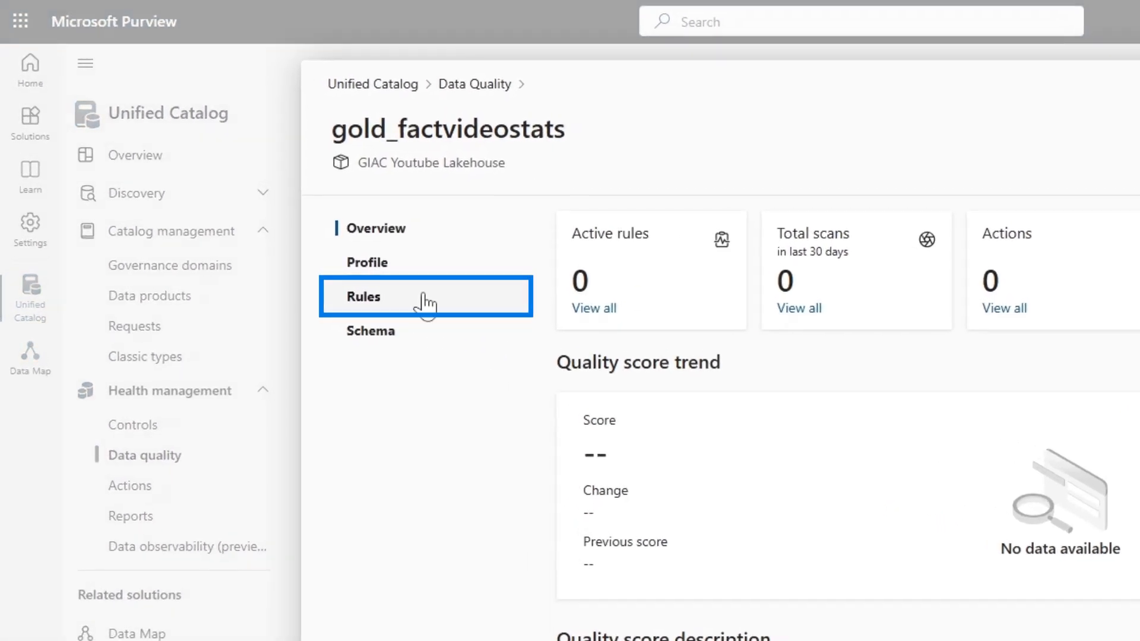
Step: Create an Empty/blank fields rule on the CaptureDateSK column
left_click(364, 296)
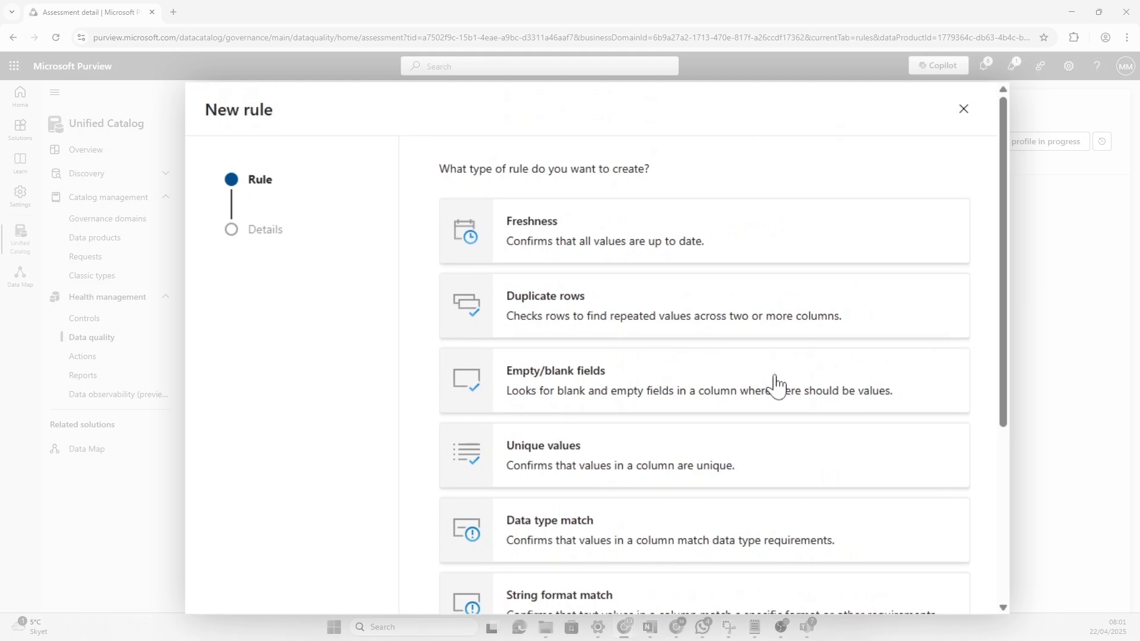
left_click(721, 395)
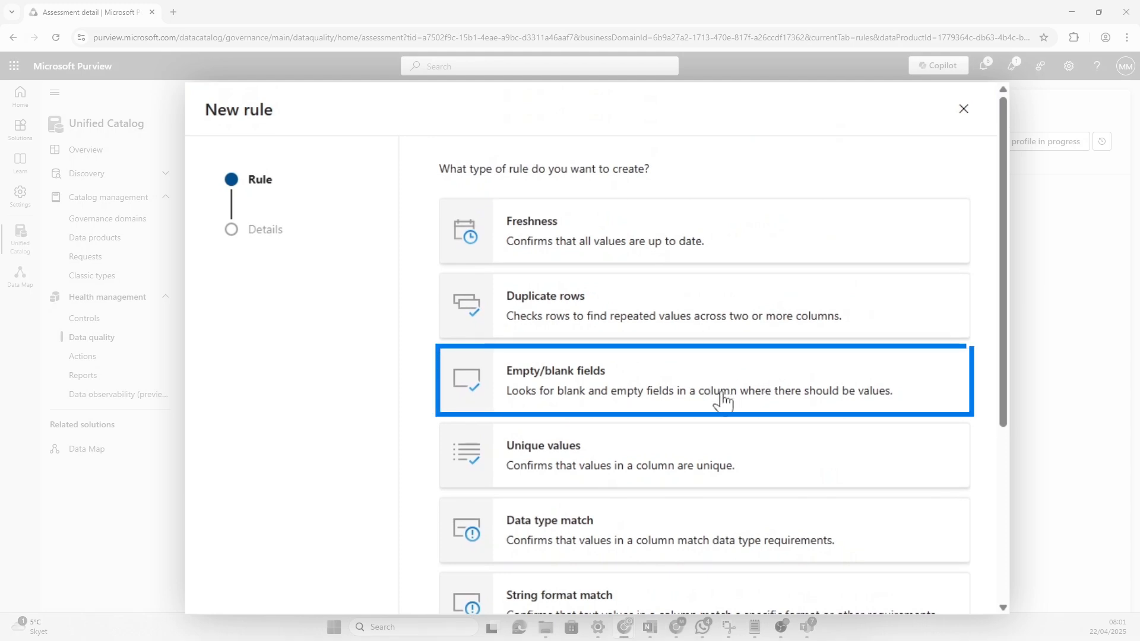
scroll("down", 3)
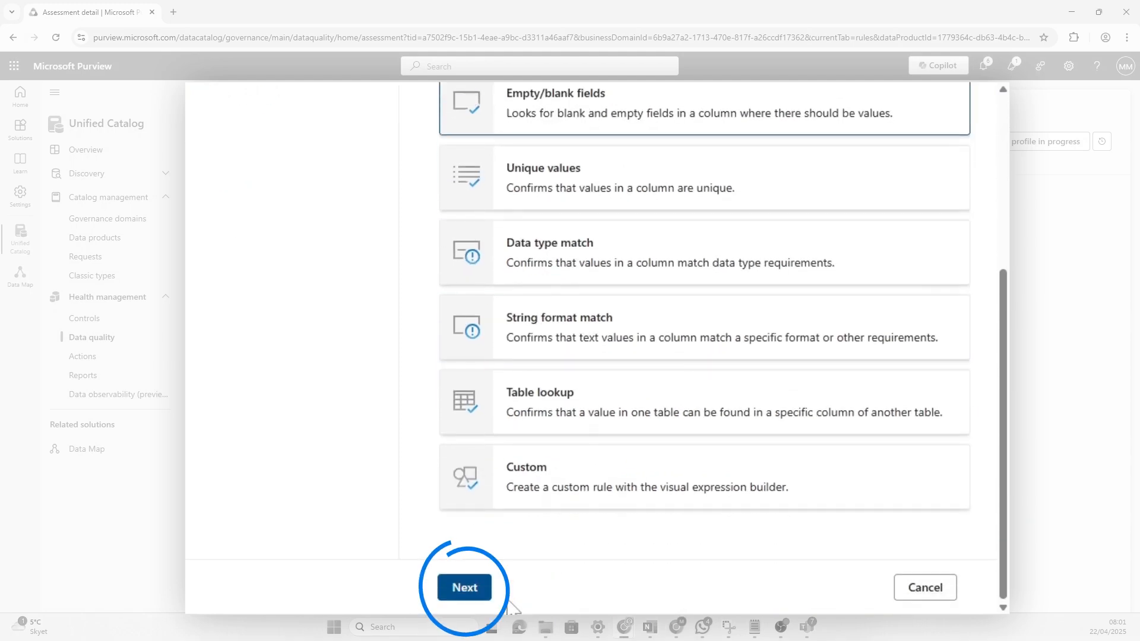
left_click(464, 588)
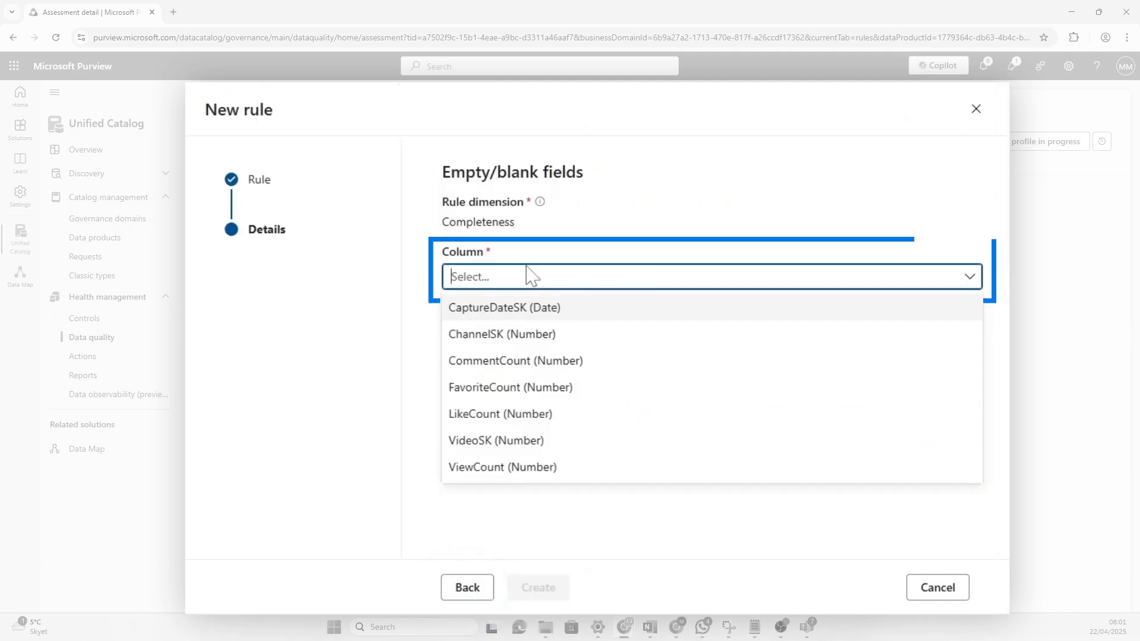
mouse_move(598, 320)
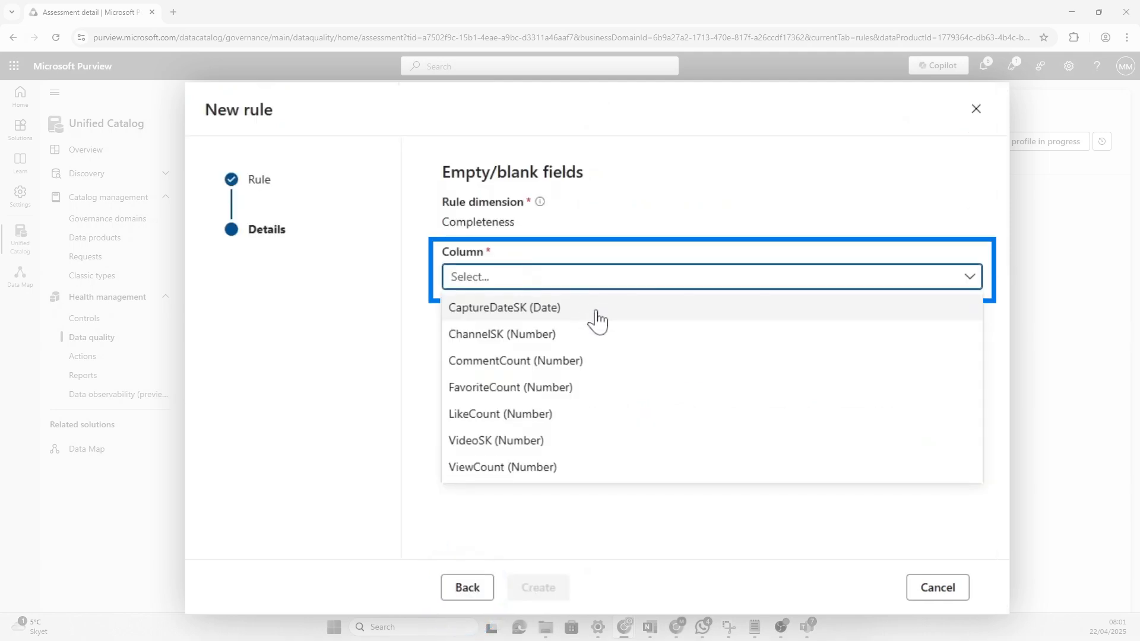
left_click(505, 308)
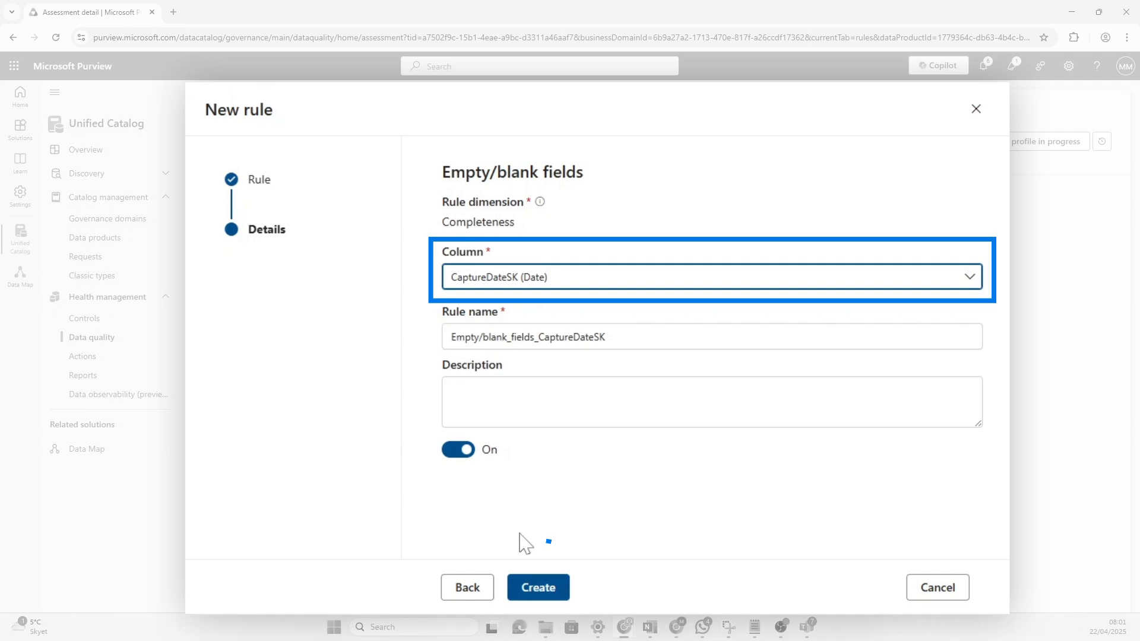
left_click(538, 587)
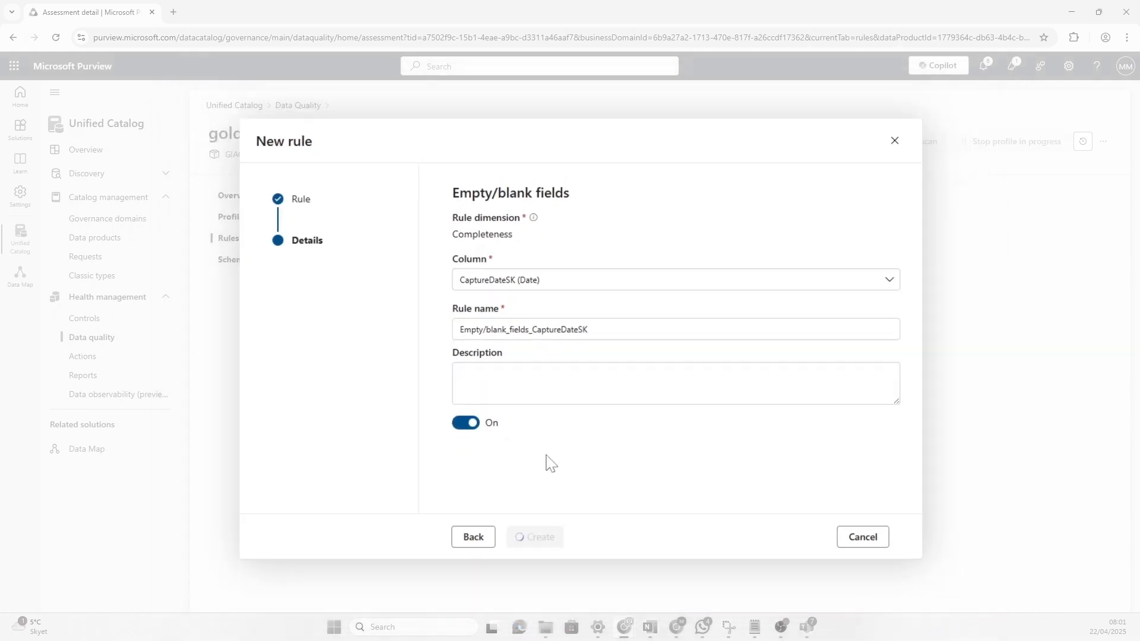
left_click(473, 537)
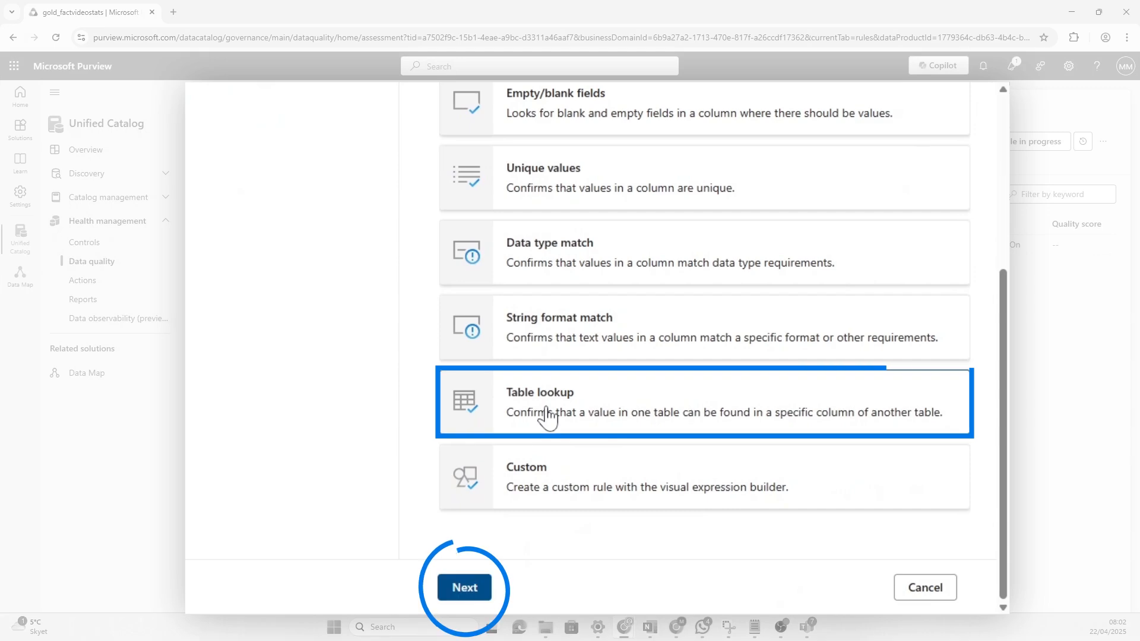
Step: Create a Table lookup rule matching ChannelSK against gold_dimchannels' ChannelSK column
left_click(464, 587)
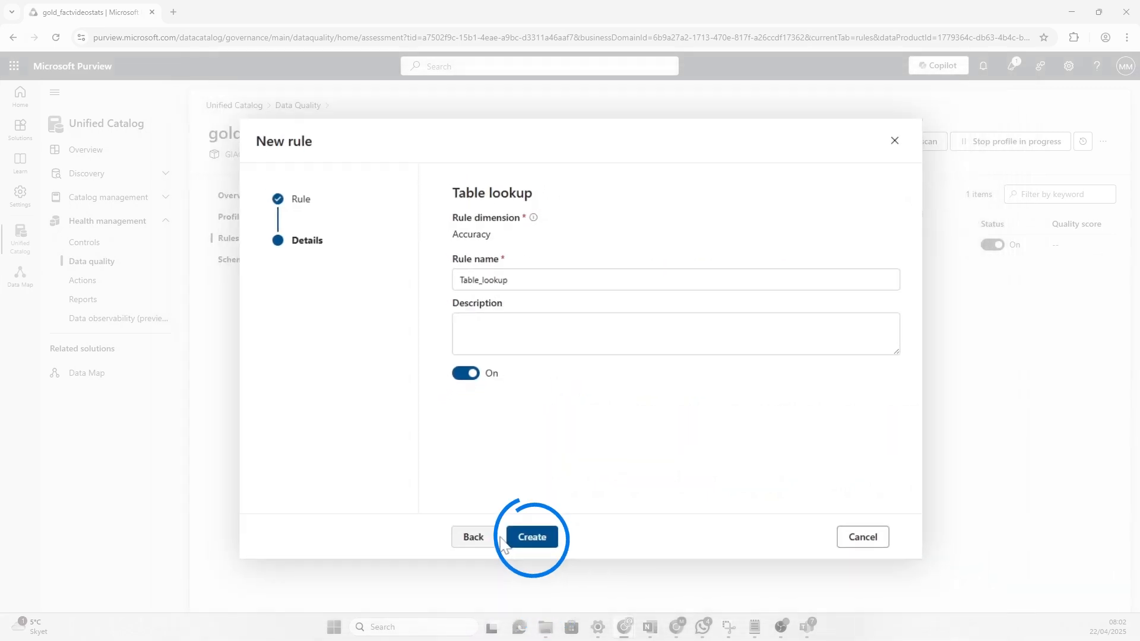
left_click(531, 537)
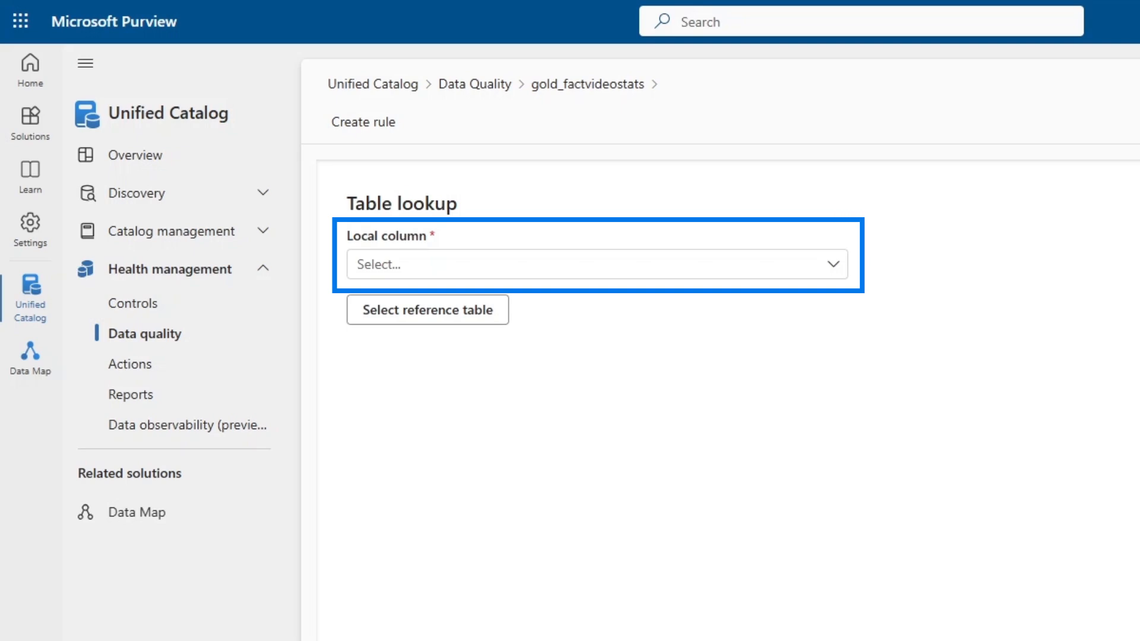
left_click(594, 265)
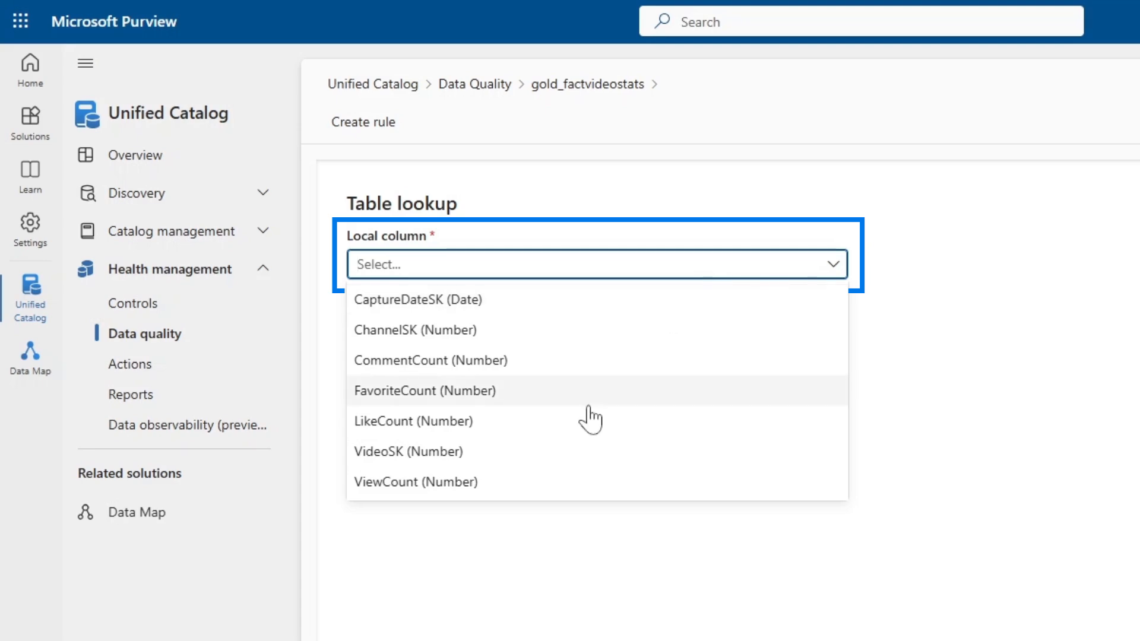
left_click(415, 331)
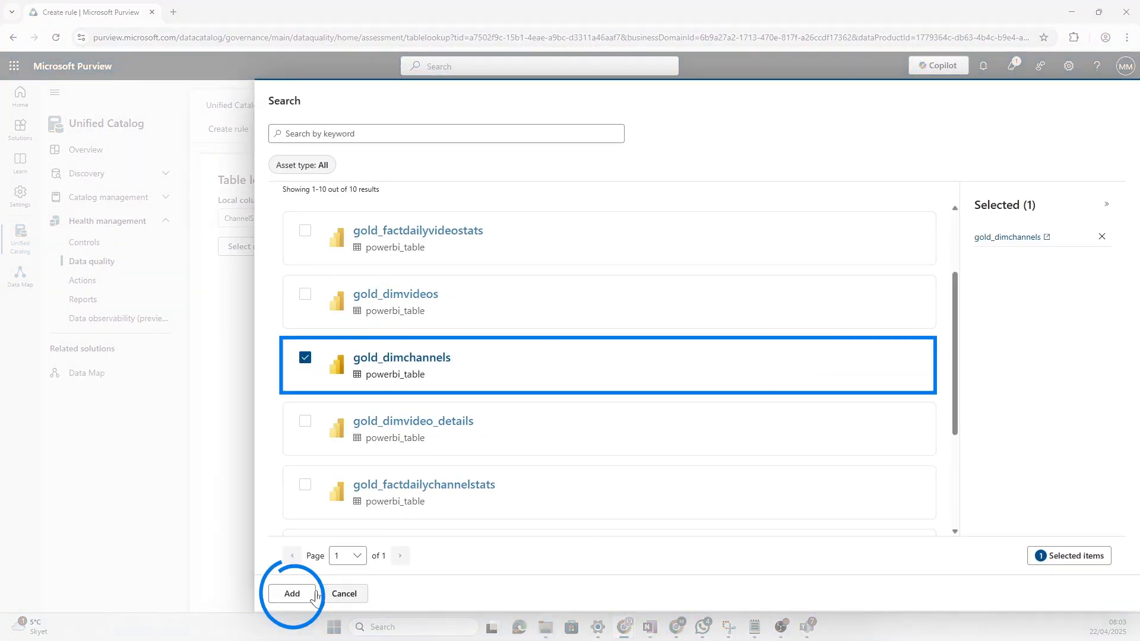
left_click(291, 594)
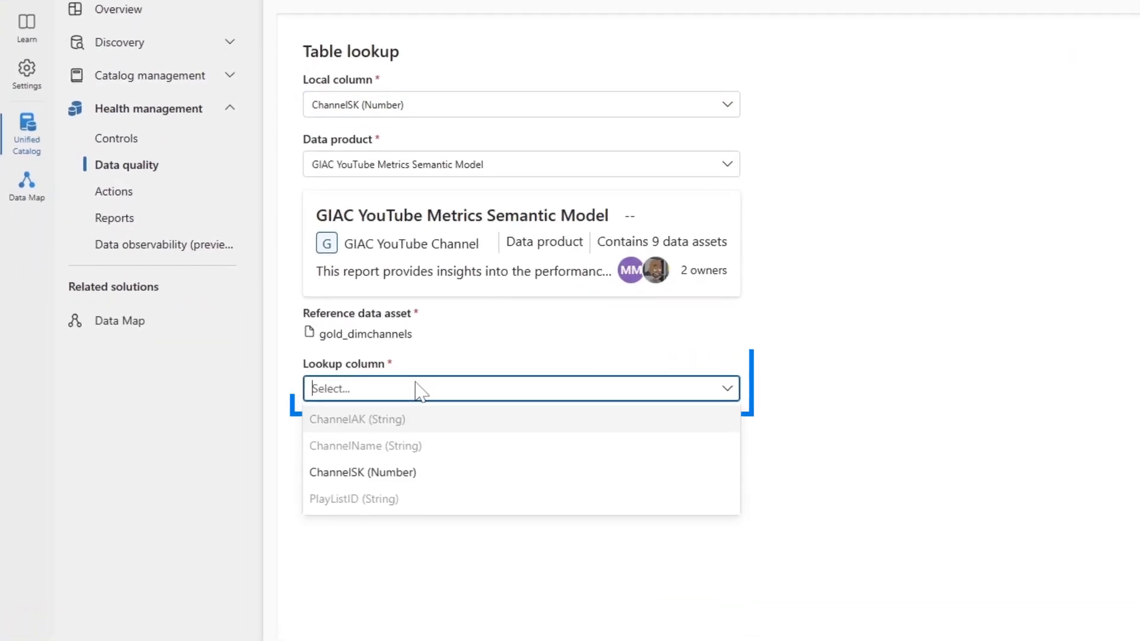
left_click(362, 472)
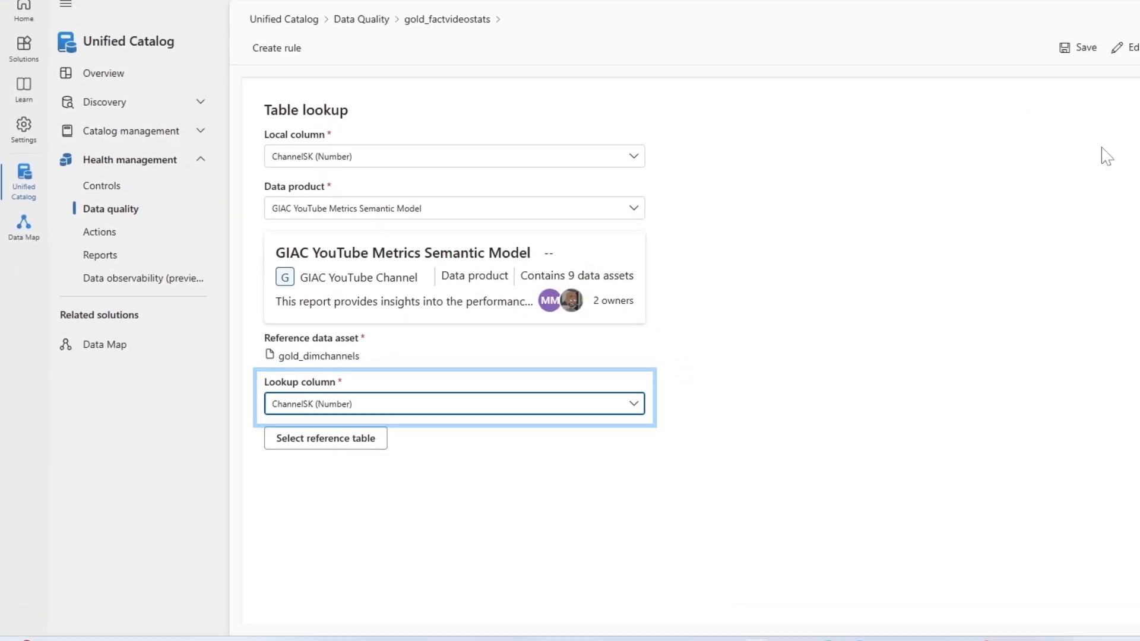
left_click(1080, 47)
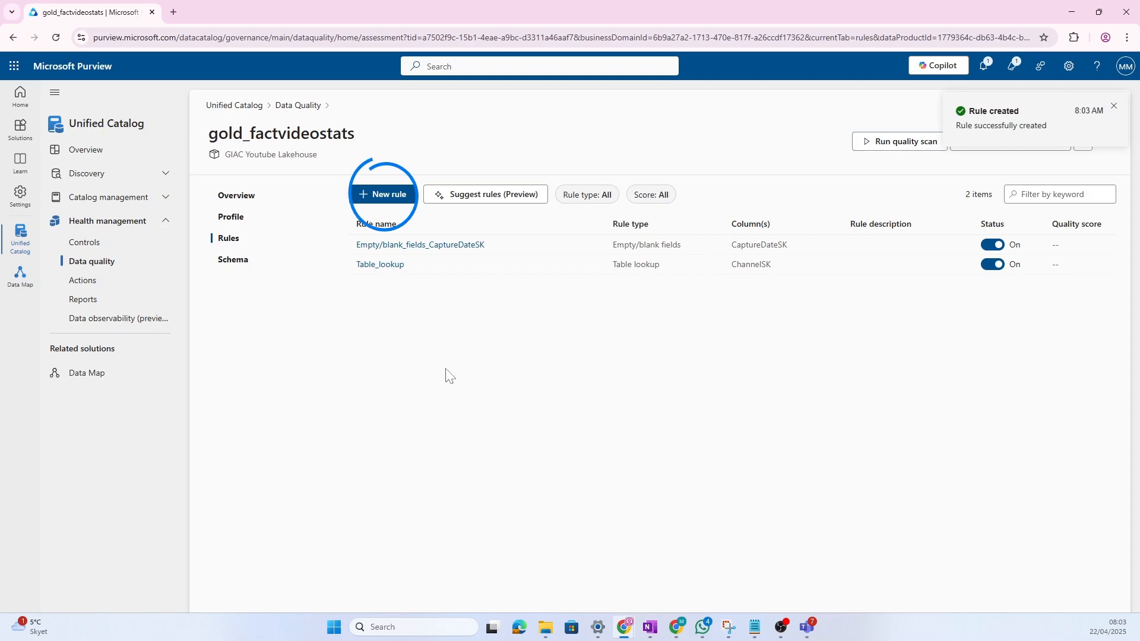
Step: Begin a new custom rule, then back out without adding it
left_click(382, 195)
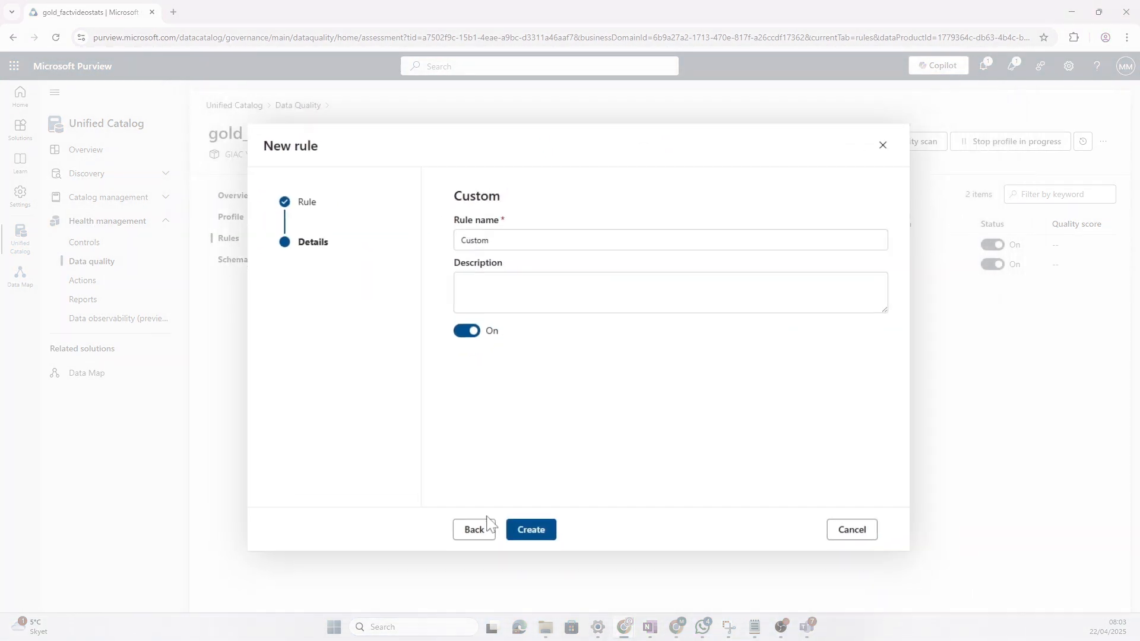
left_click(530, 530)
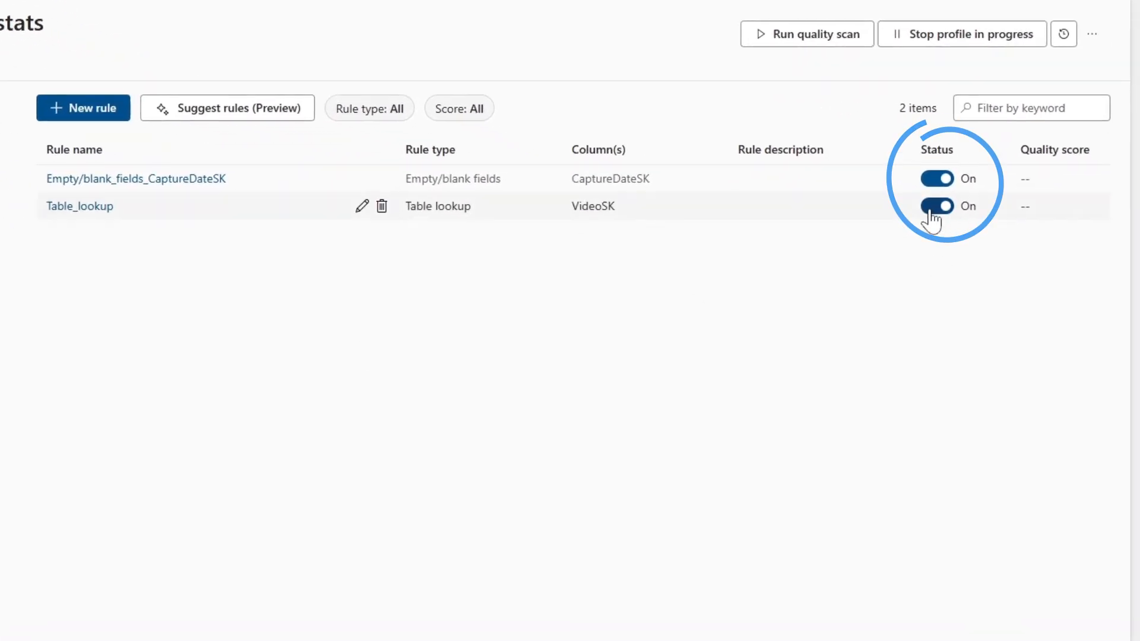
Step: Turn off Table_lookup, run the quality scan, and view GIAC YouTube Channel monitoring
left_click(935, 206)
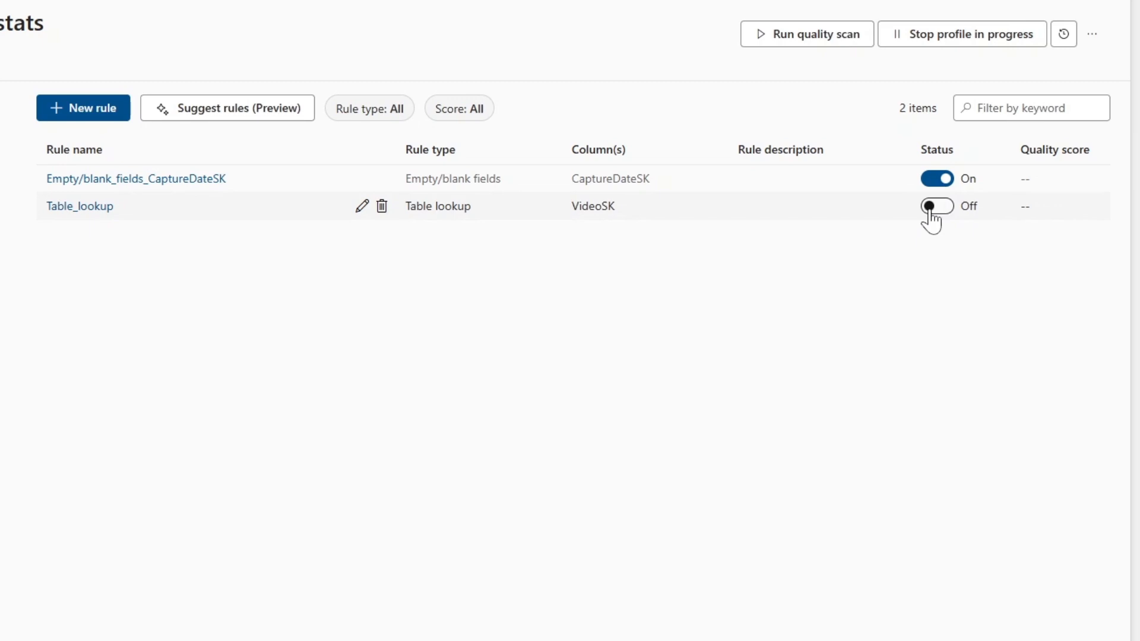
left_click(814, 47)
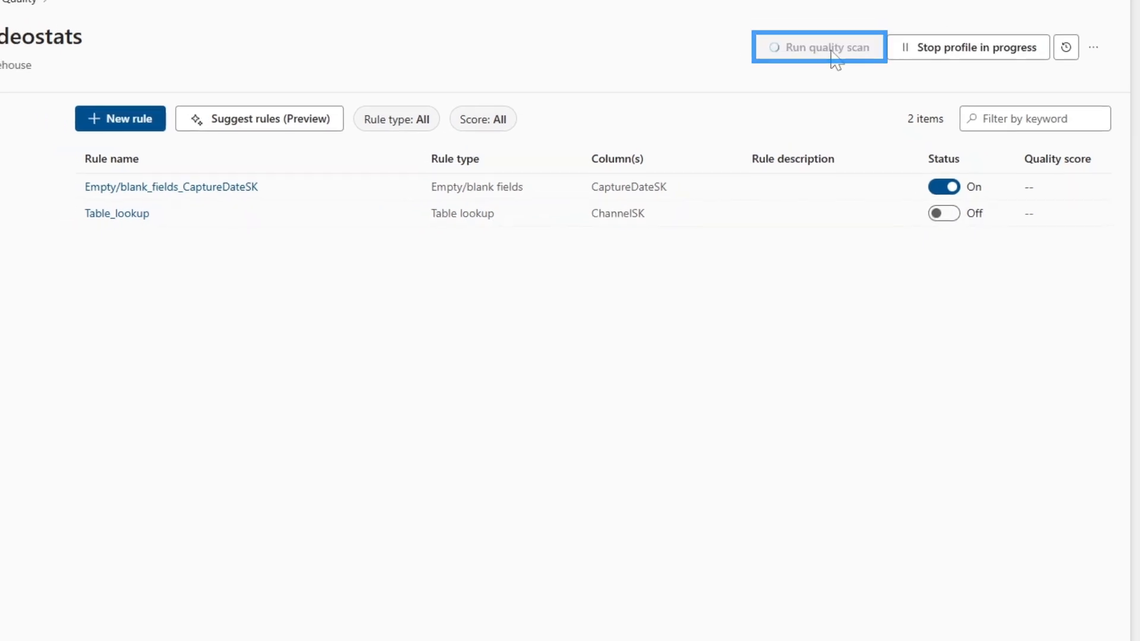
left_click(824, 47)
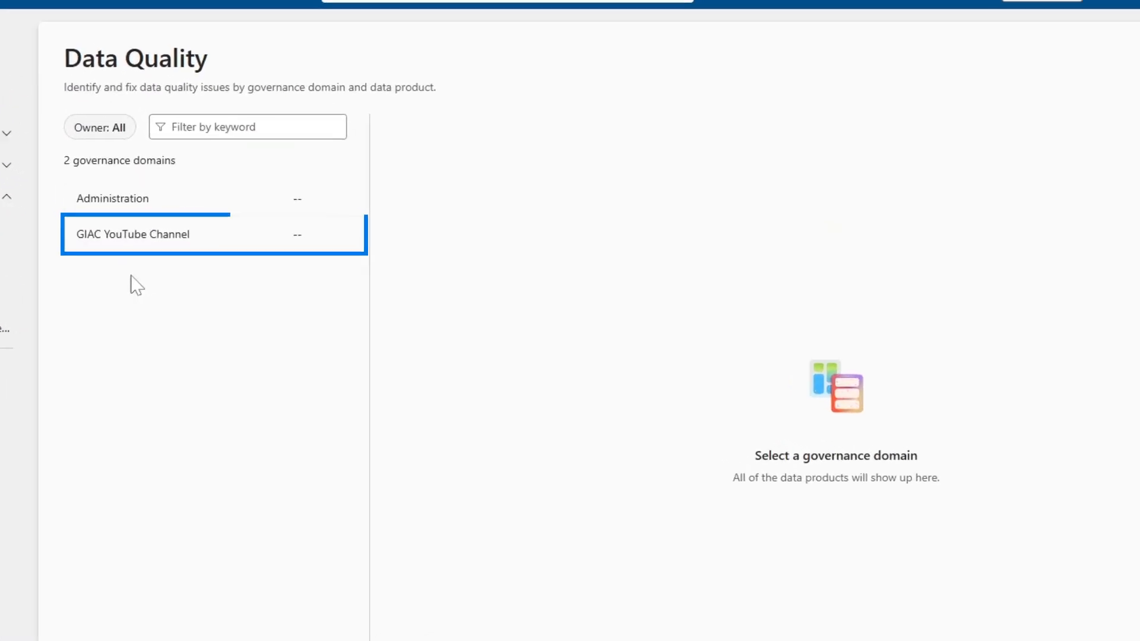
left_click(433, 196)
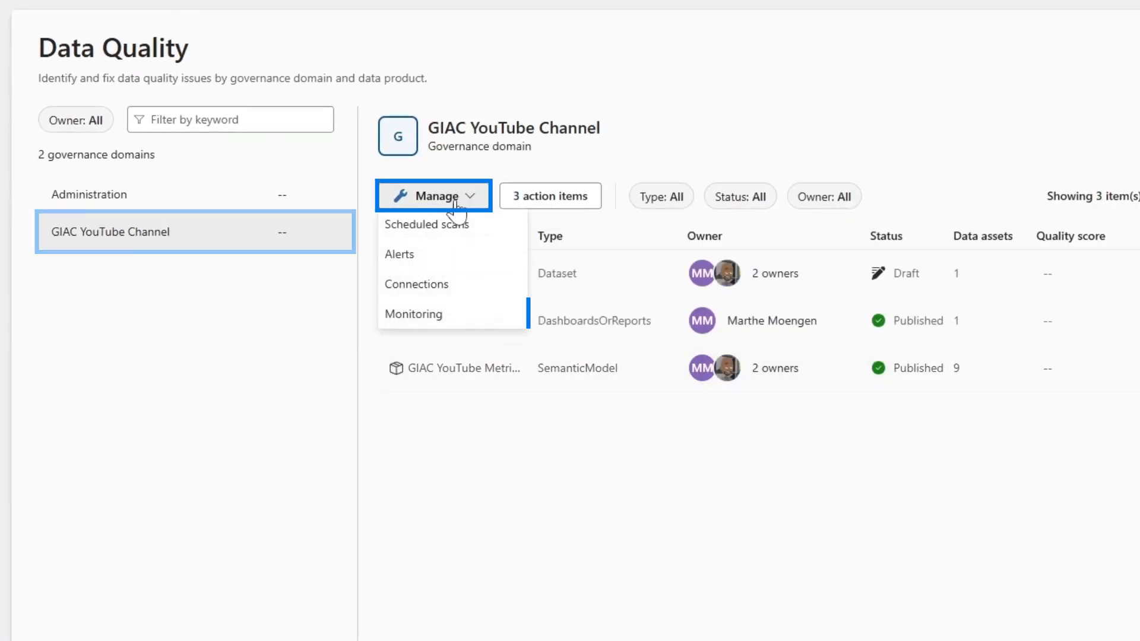
left_click(413, 313)
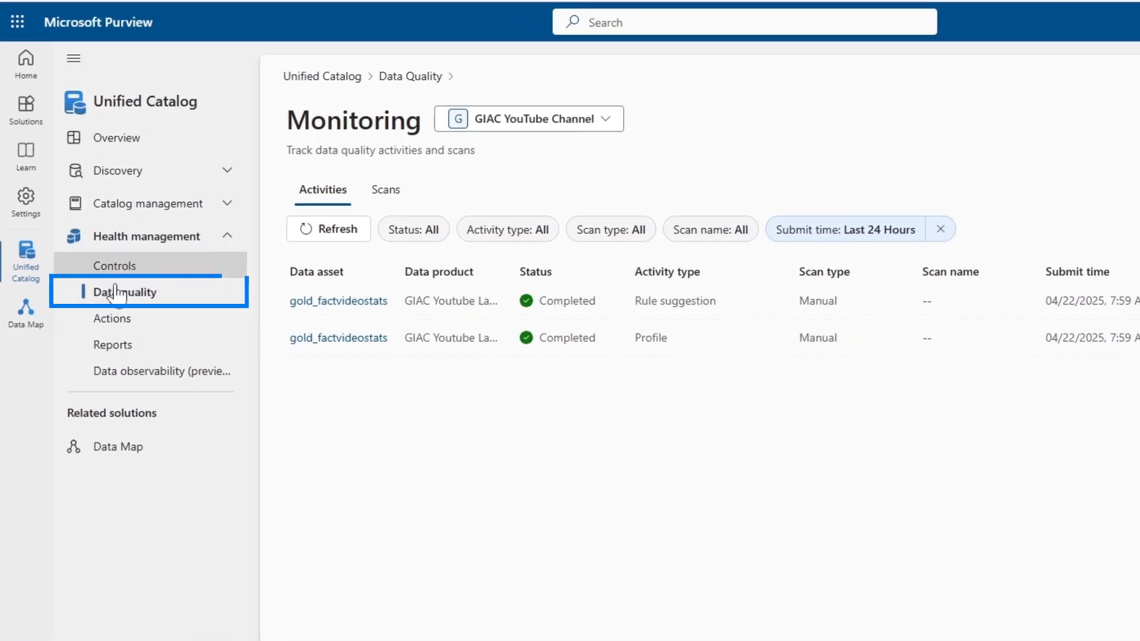
Step: Open gold_factvideostats in GIAC Youtube Lakehouse, check its 91.79 score, and view its column profile
left_click(124, 292)
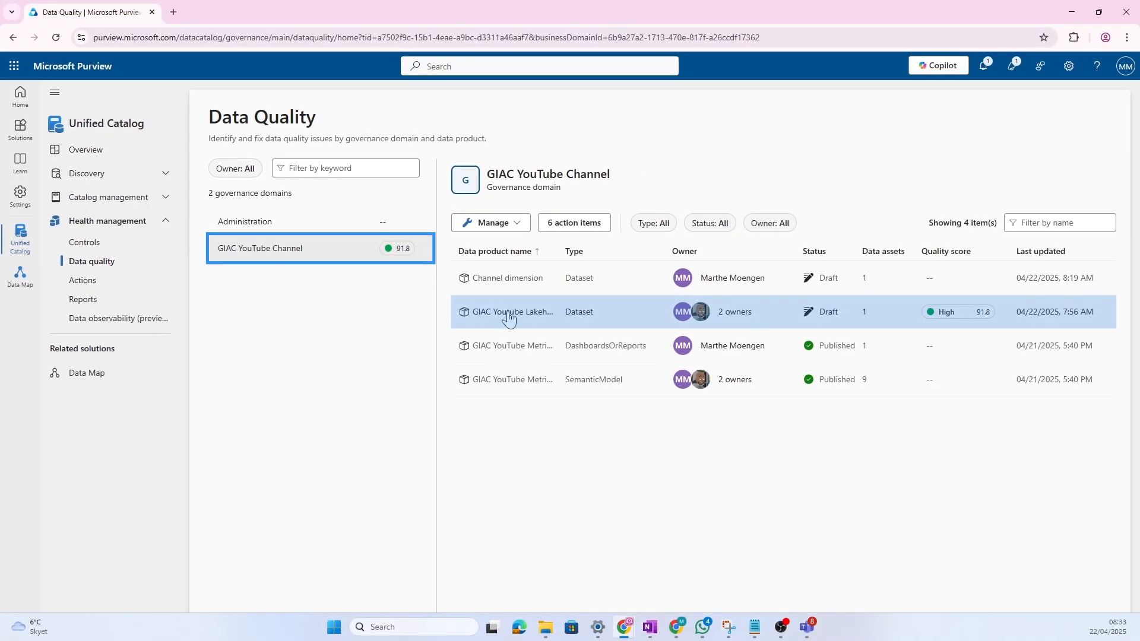
left_click(513, 311)
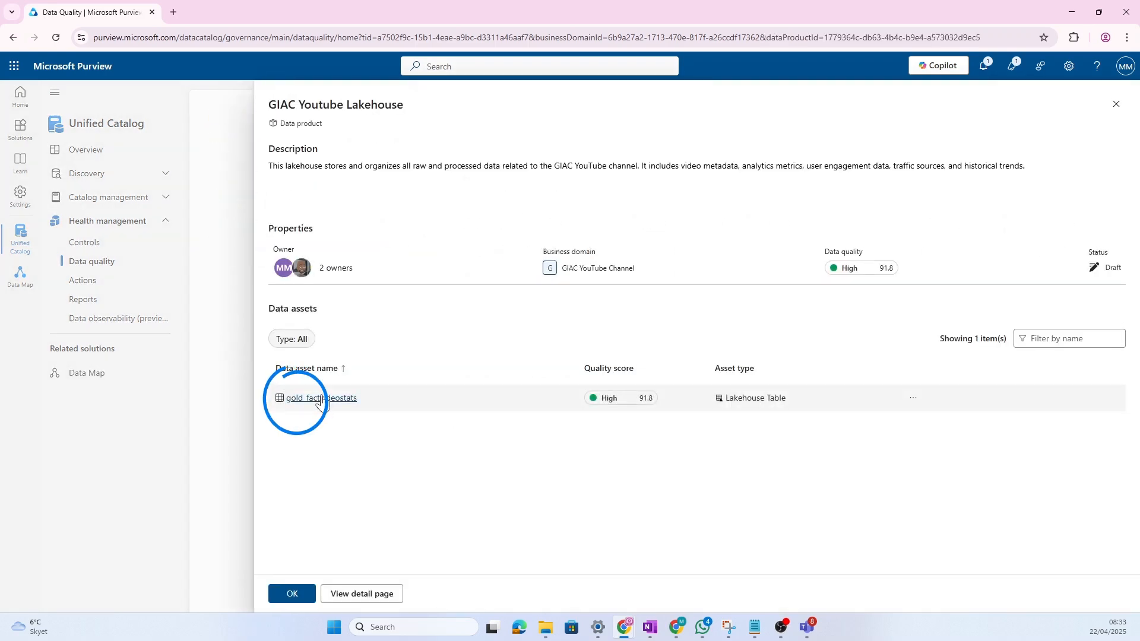
left_click(321, 398)
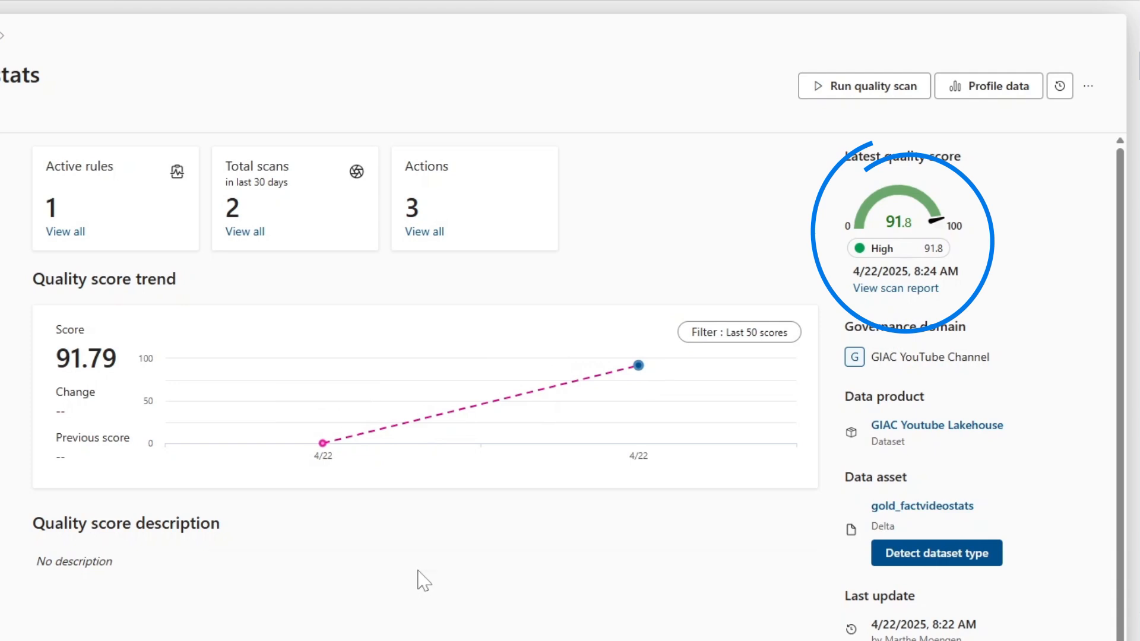
mouse_move(521, 332)
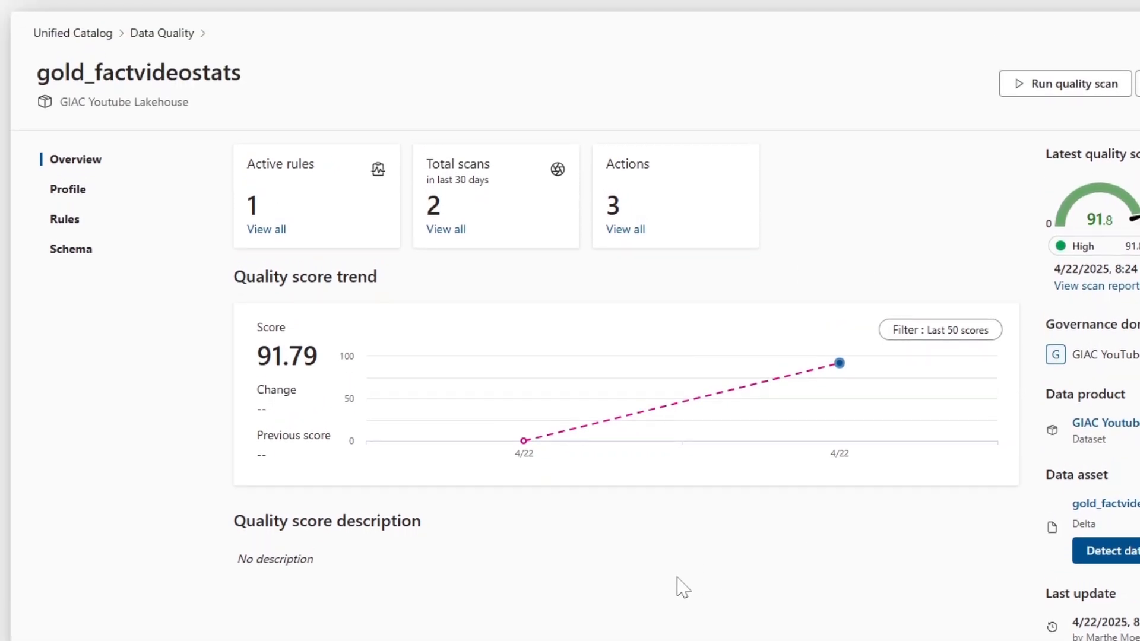
left_click(67, 189)
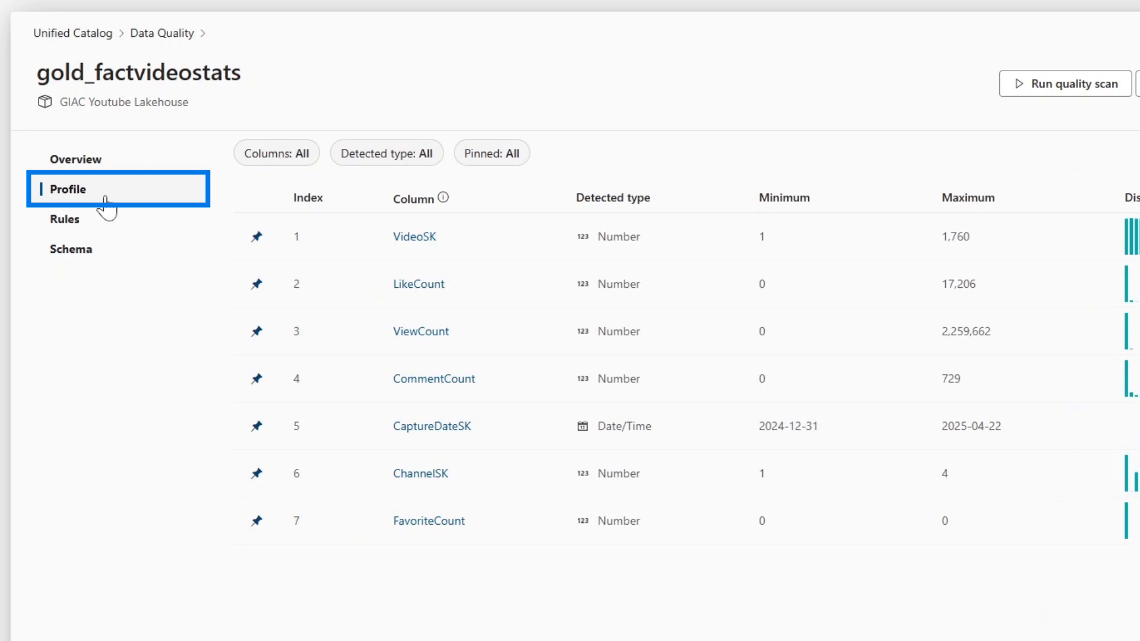
Step: Review column rule scores, then list the three not-started actions for gold_factvideostats
left_click(70, 249)
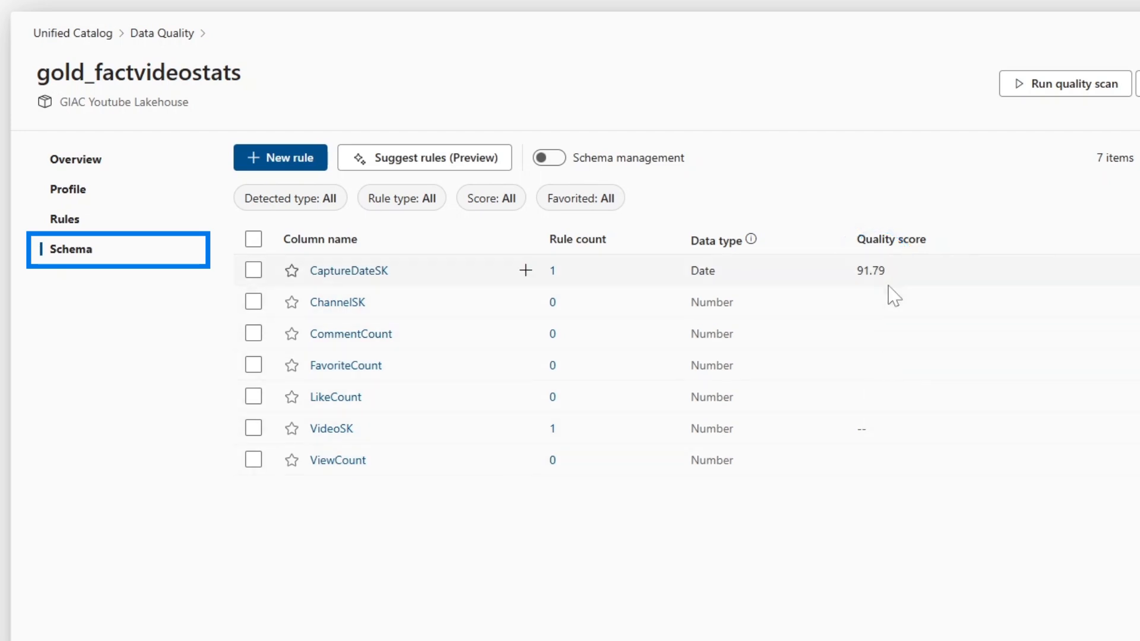
left_click(75, 159)
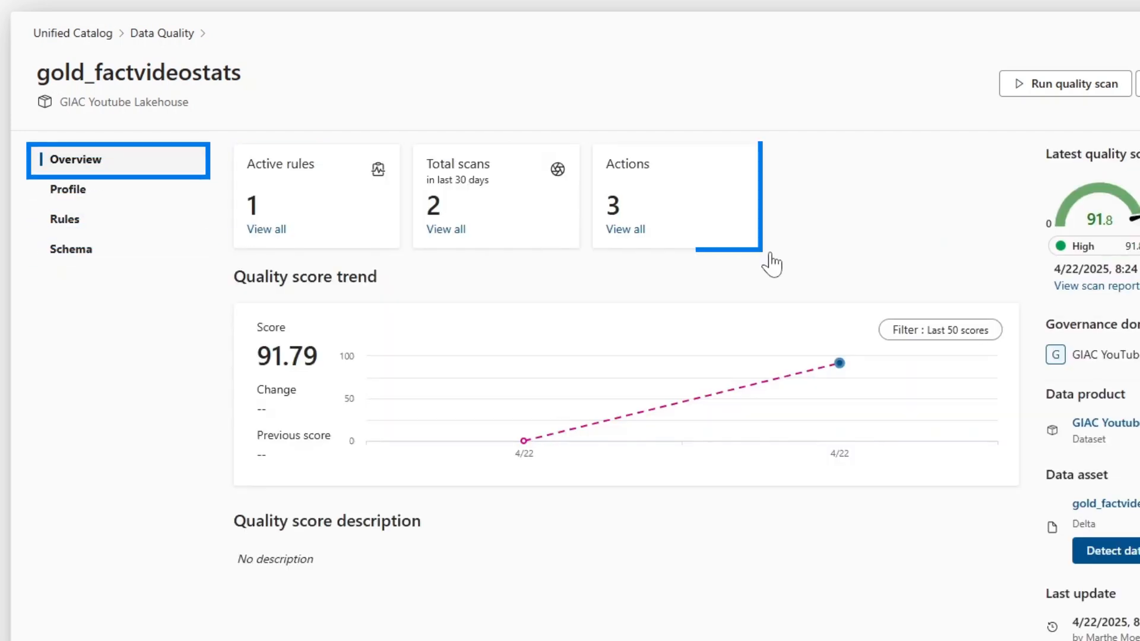
left_click(625, 229)
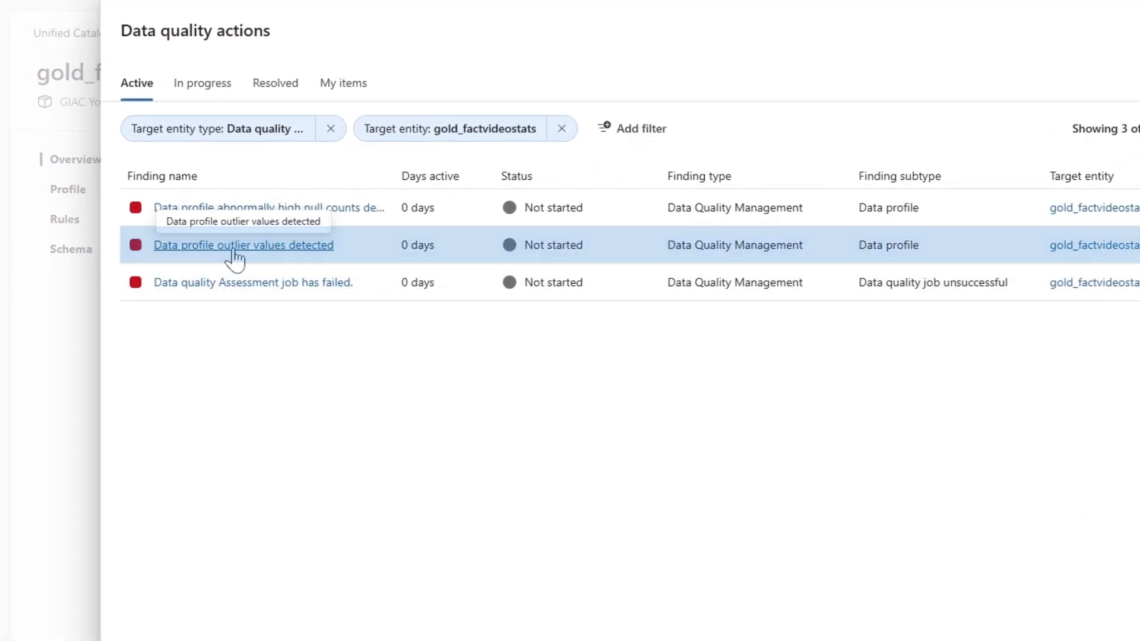
Step: Save 'Data profile outlier values detected' as In progress with an assignee, then close the actions list
left_click(243, 245)
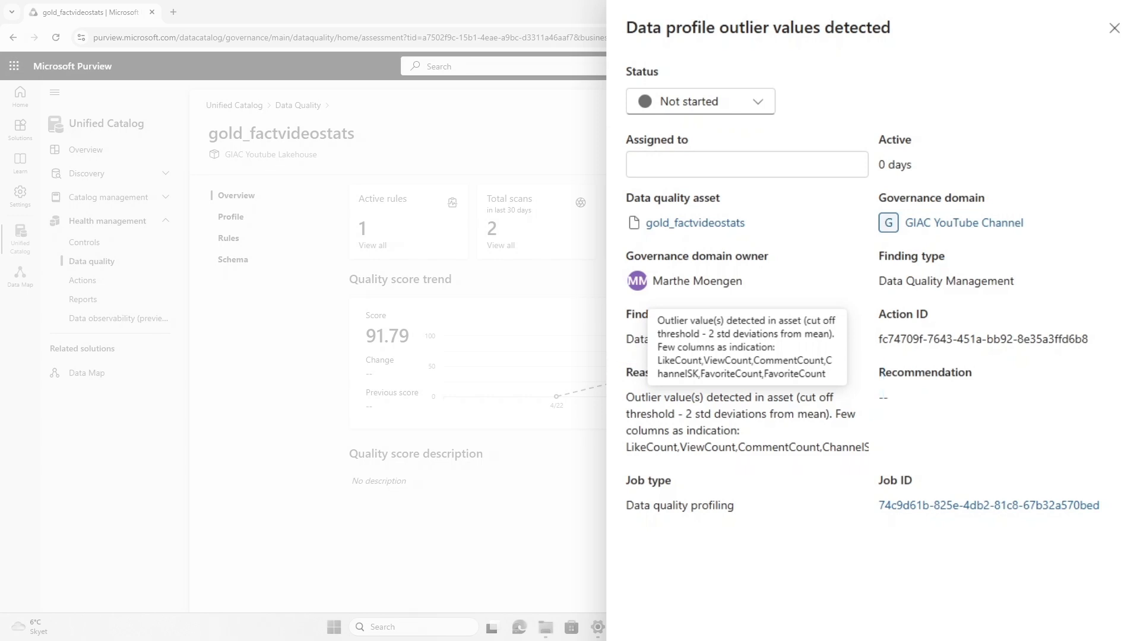
left_click(700, 101)
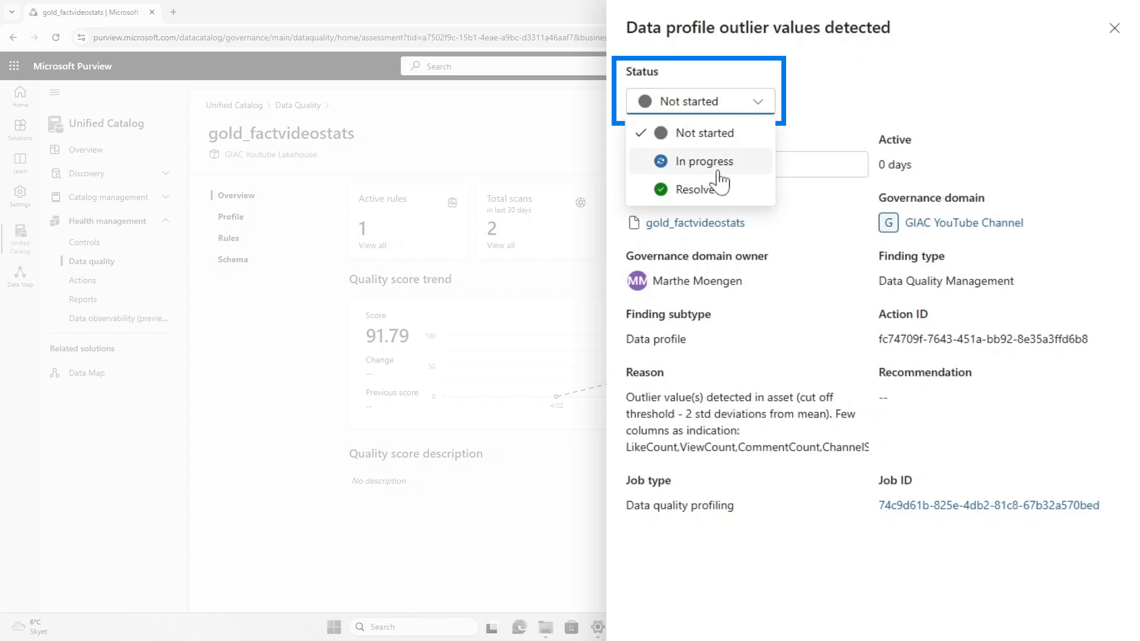
left_click(703, 162)
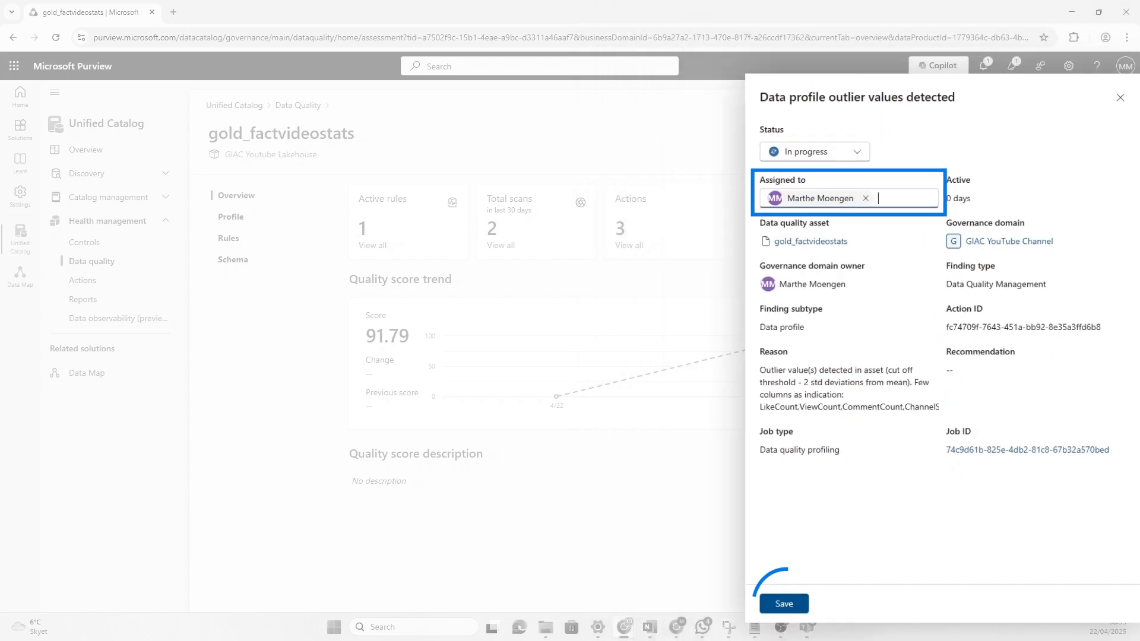
left_click(784, 603)
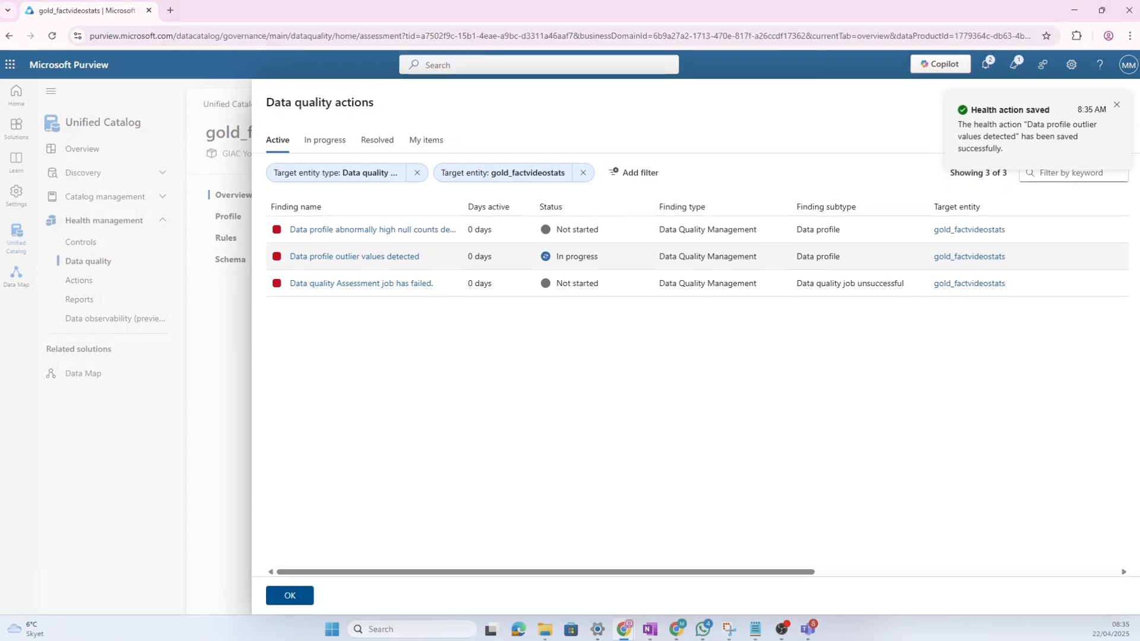
left_click(324, 141)
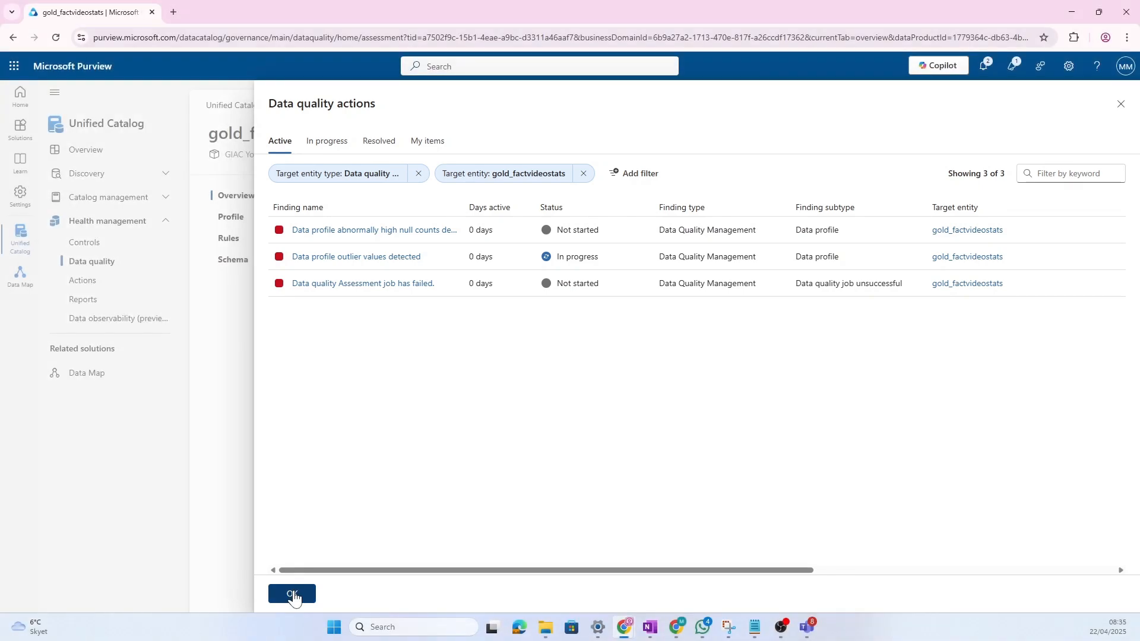
left_click(291, 594)
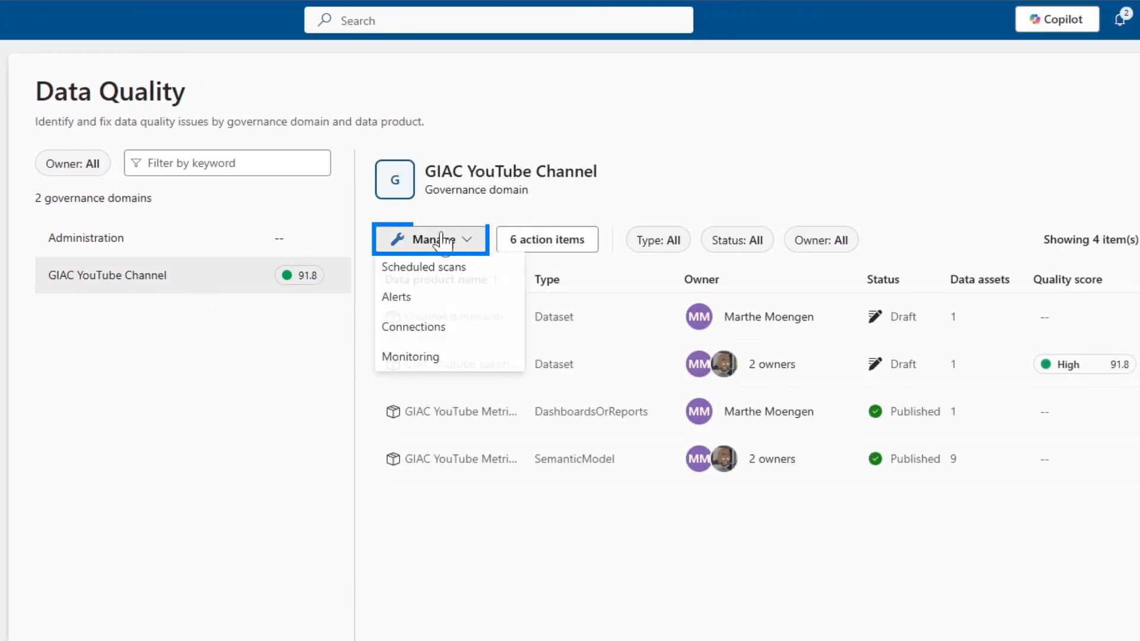
mouse_move(483, 286)
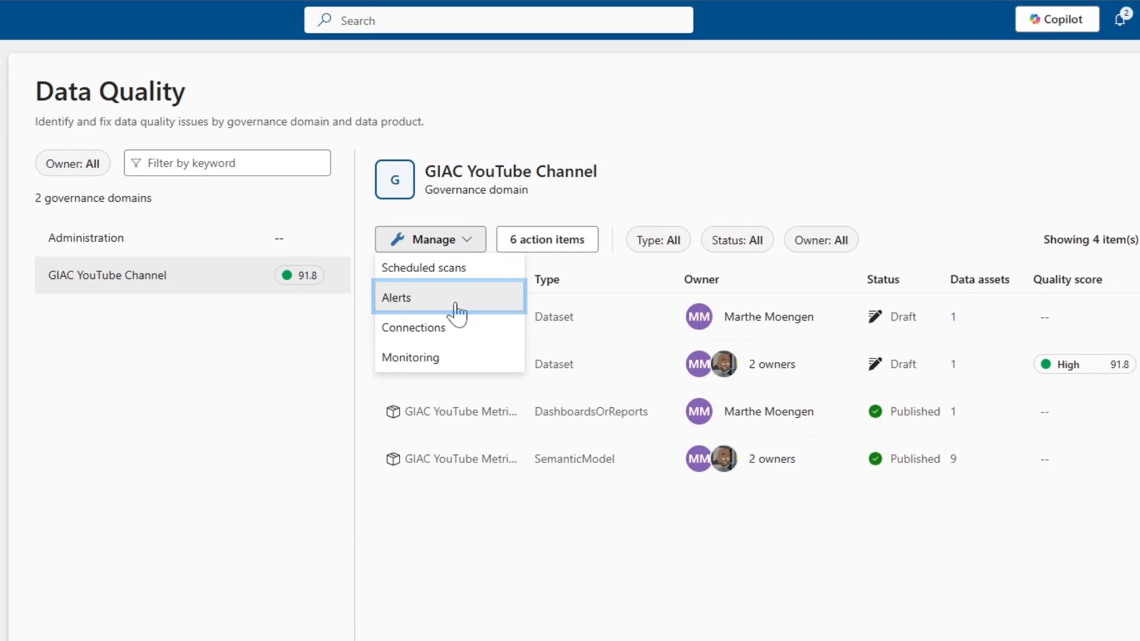
Step: Draft alert 'Checking null values in CaptureDate' with score threshold 100 and recipient patrick
left_click(396, 298)
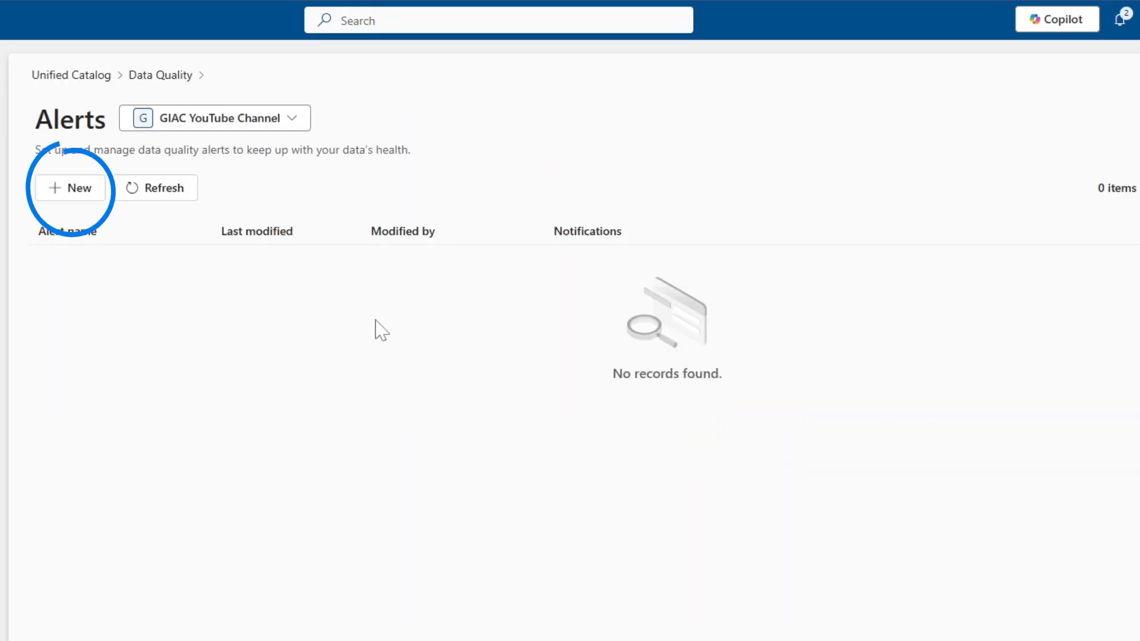
left_click(70, 188)
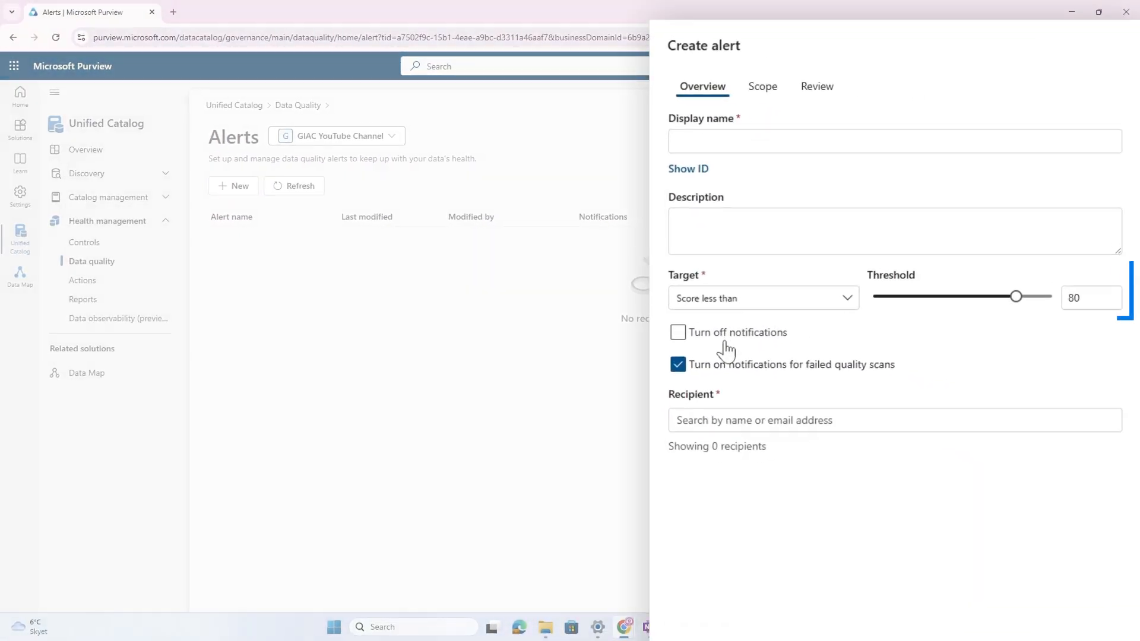
left_click_drag(1014, 297, 1034, 297)
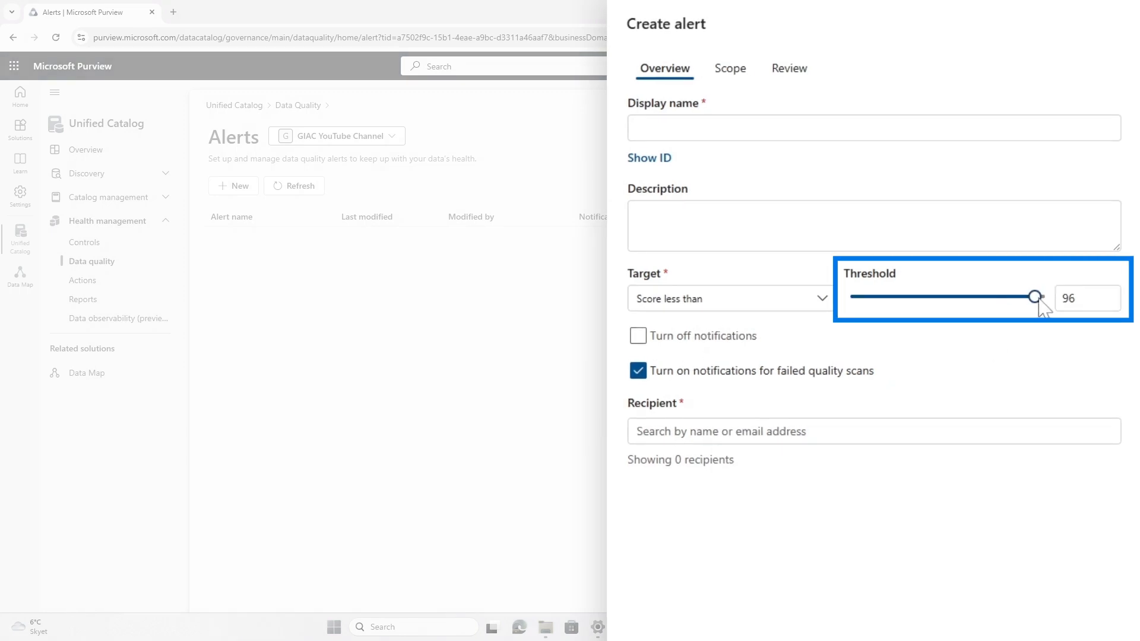
left_click_drag(1033, 296, 1046, 297)
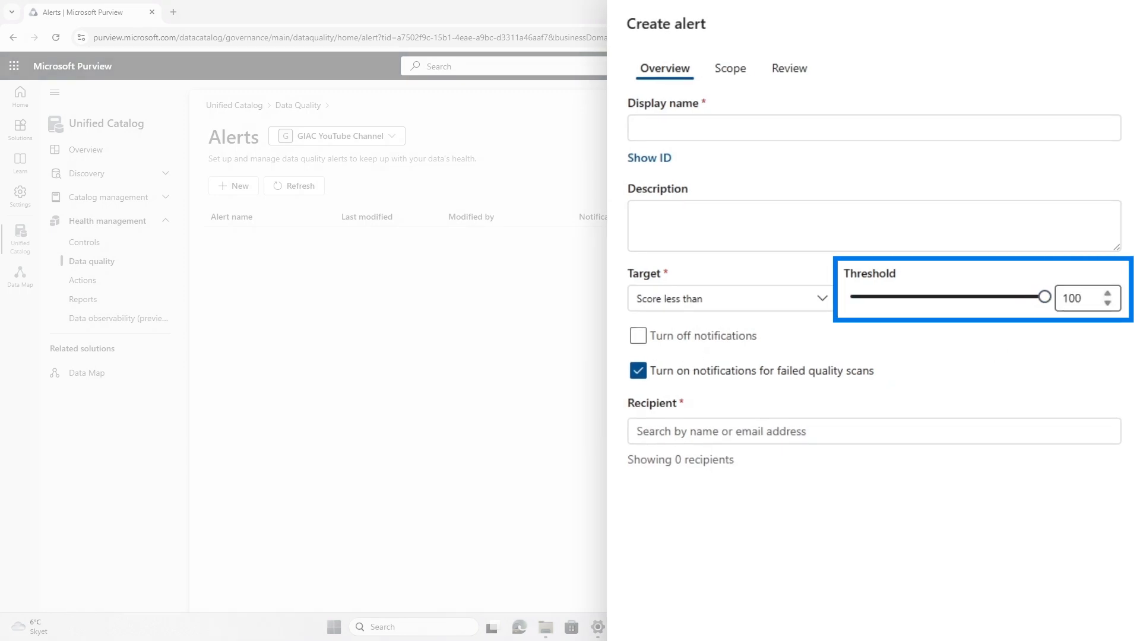
type("Checking null values in CaptureDate")
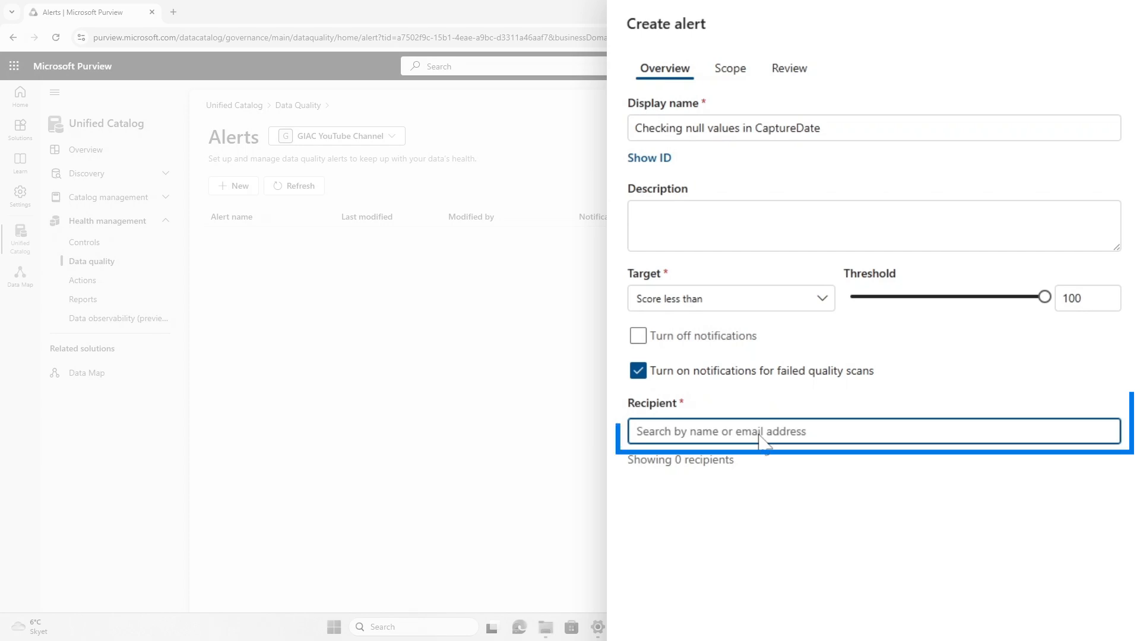
type("patrick")
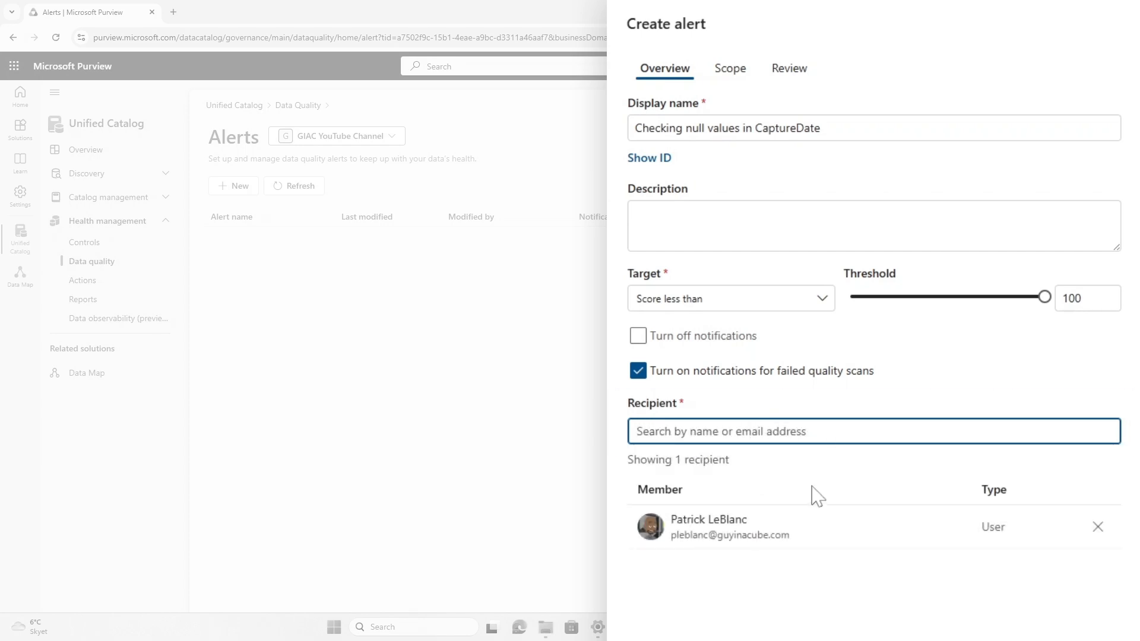
Step: Scope the alert to gold_factvideostats under GIAC Youtube Lakehouse and submit it
left_click(730, 69)
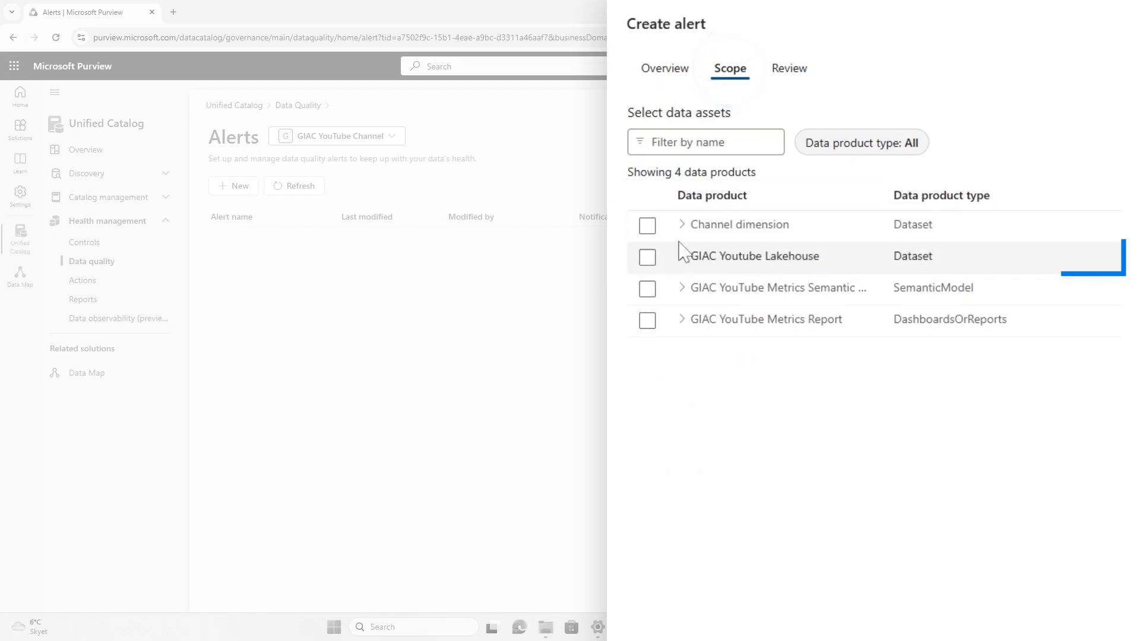
left_click(682, 256)
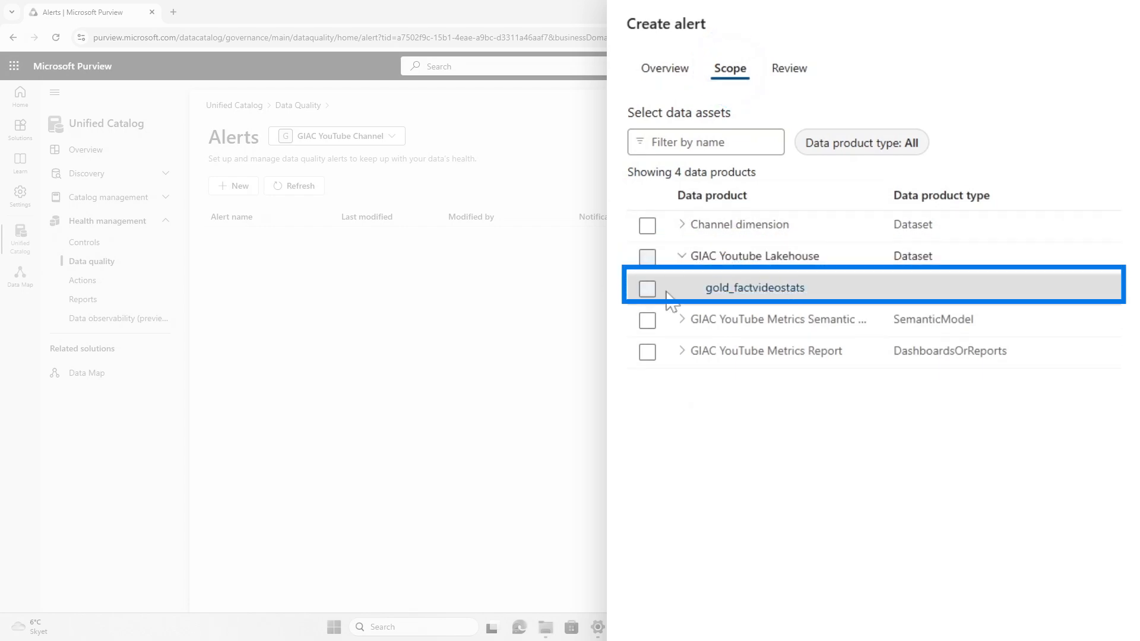
left_click(647, 288)
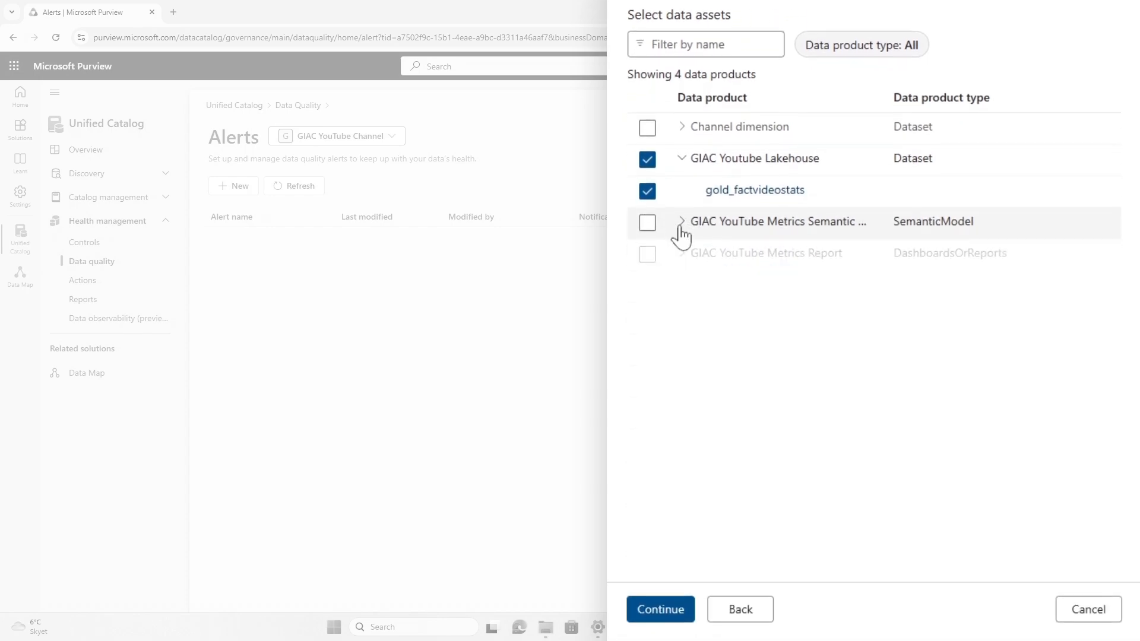
left_click(660, 626)
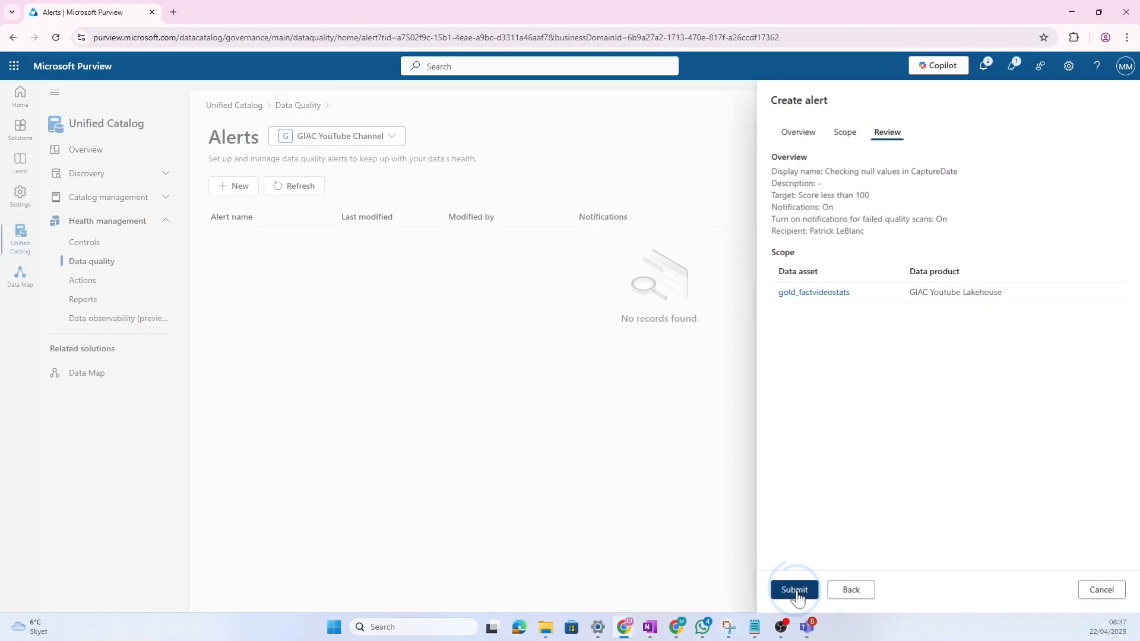
left_click(794, 590)
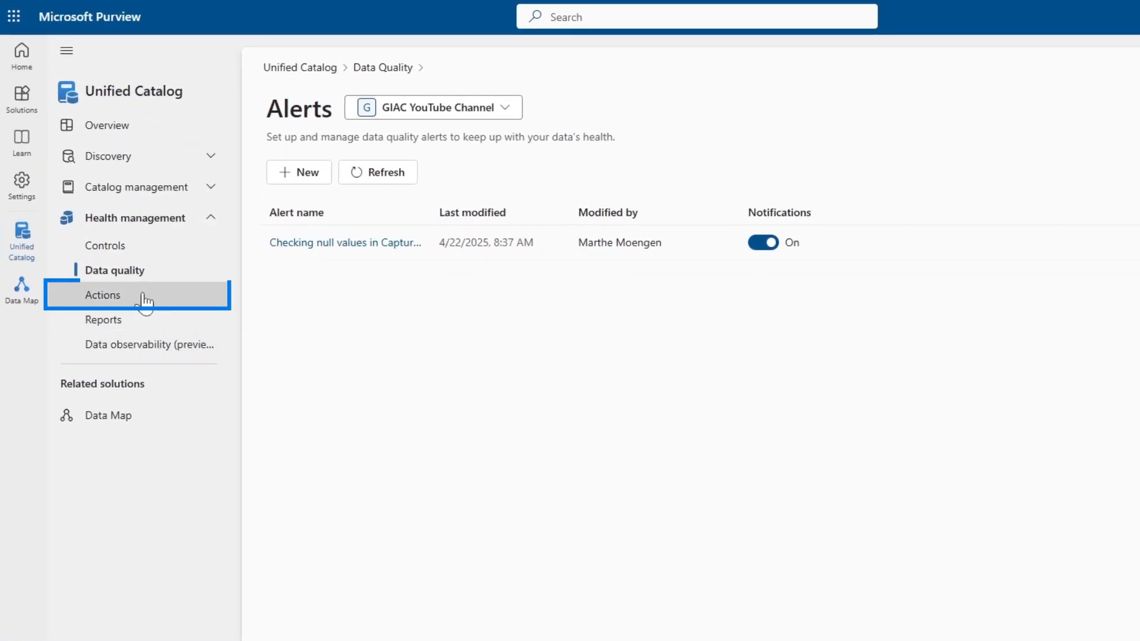
Step: Open the Actions (preview) page listing 16 active health action items
left_click(103, 295)
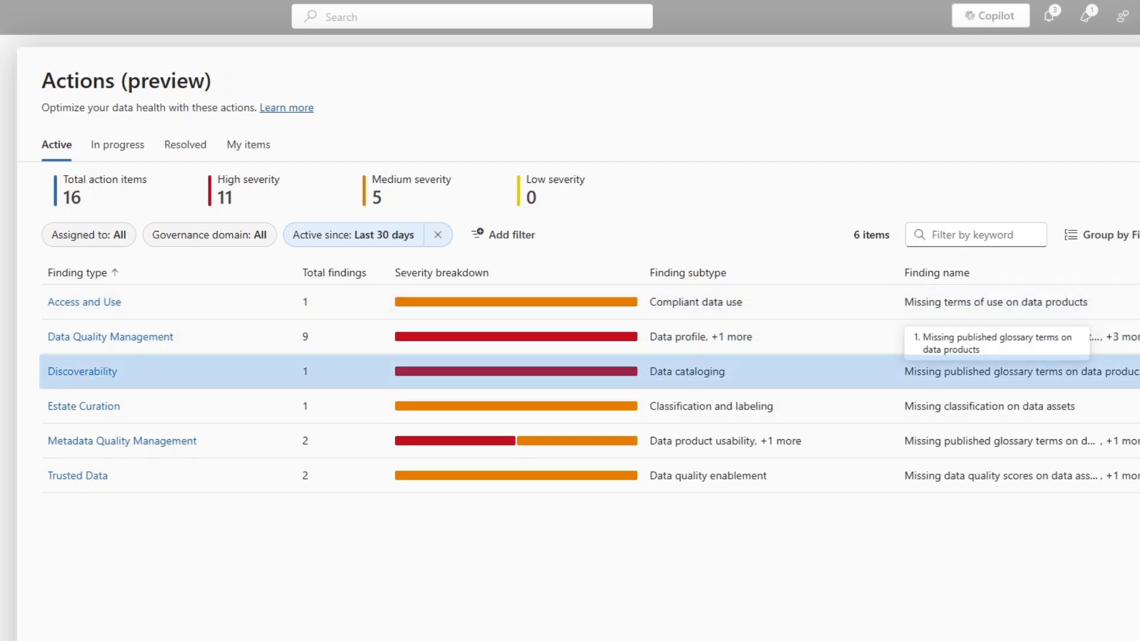
mouse_move(900, 460)
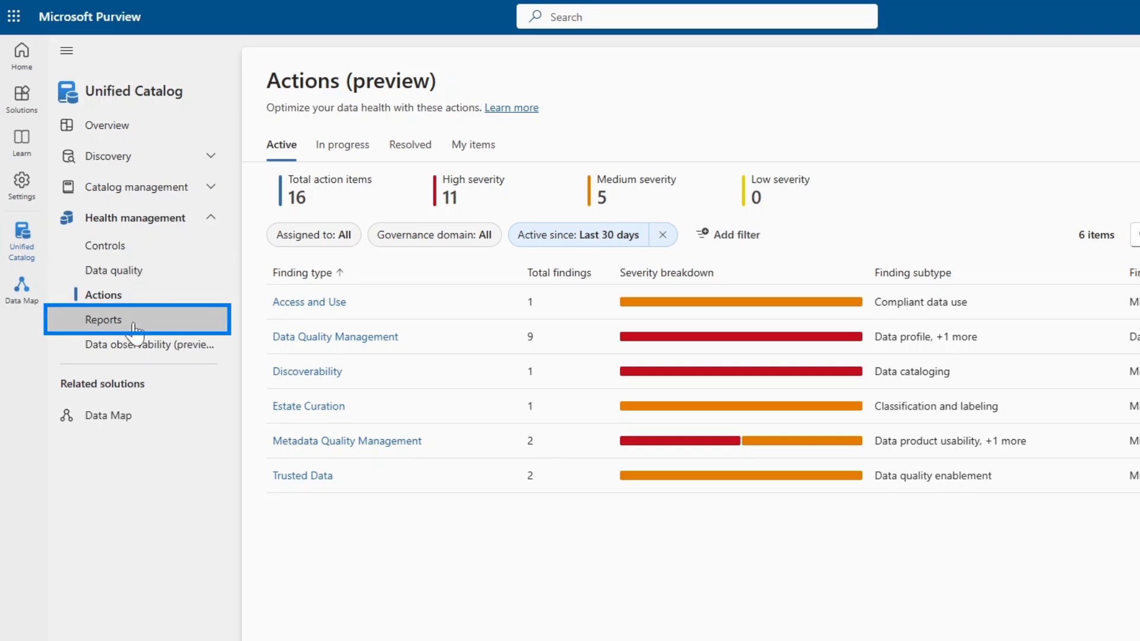
Step: Open Reports > Data observability (preview), collapse FUAM Report, and scroll the estate map
left_click(104, 320)
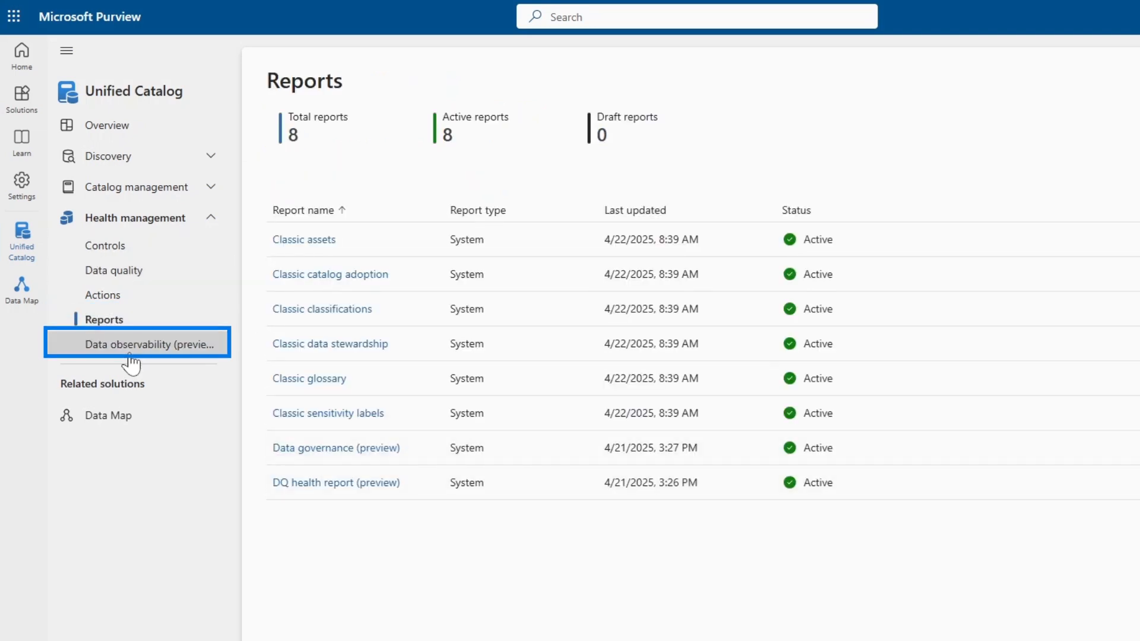
left_click(137, 344)
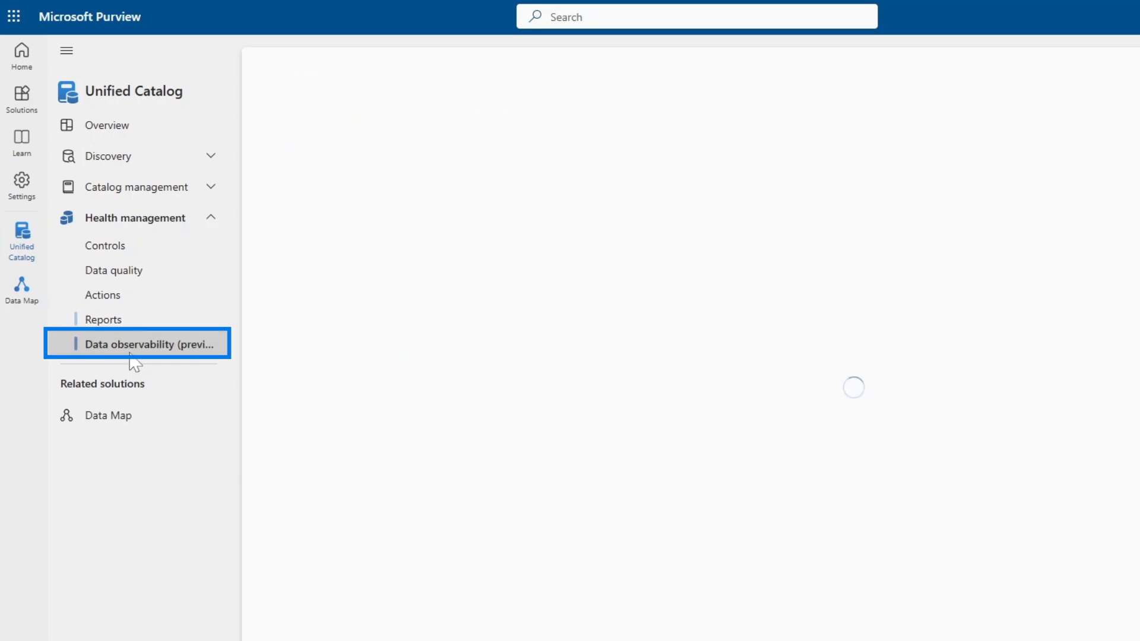
left_click(147, 344)
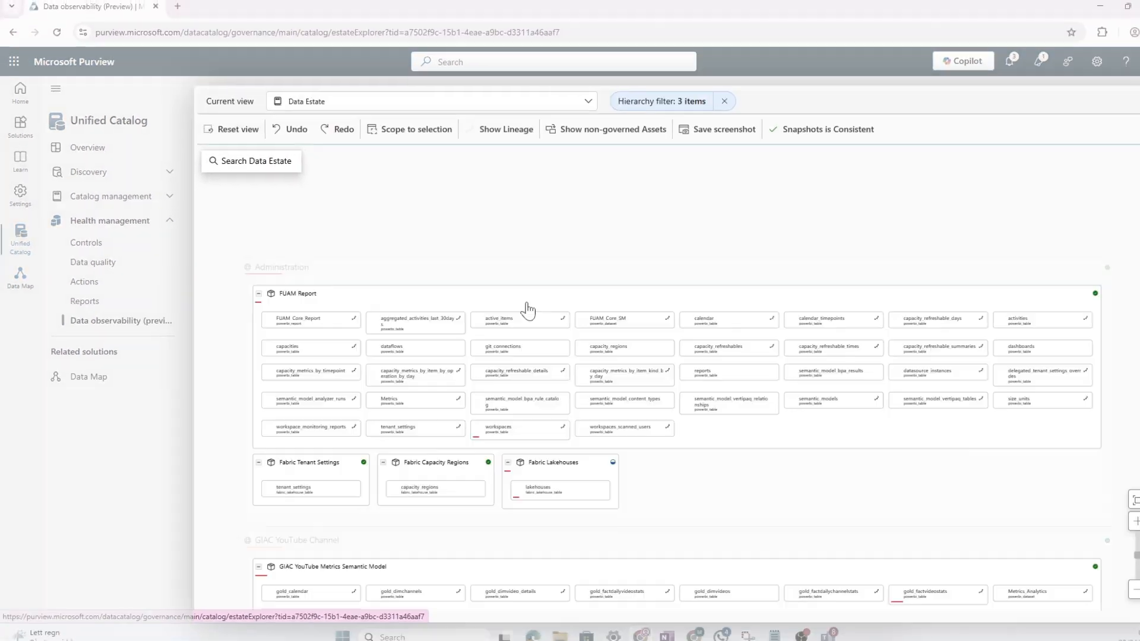
scroll("down", 3)
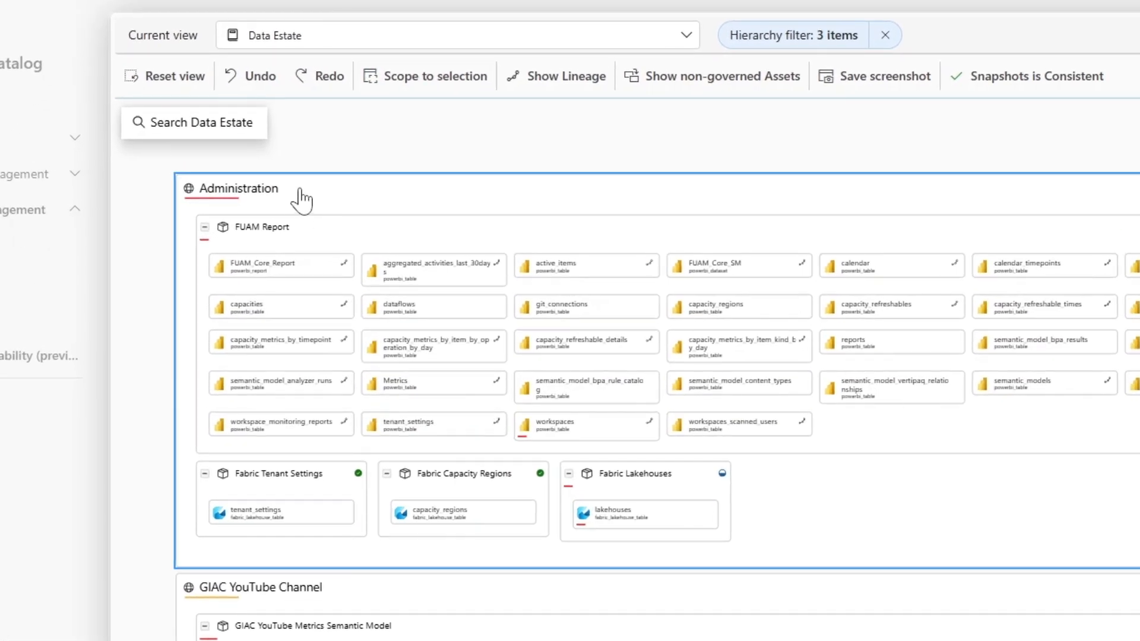
mouse_move(319, 502)
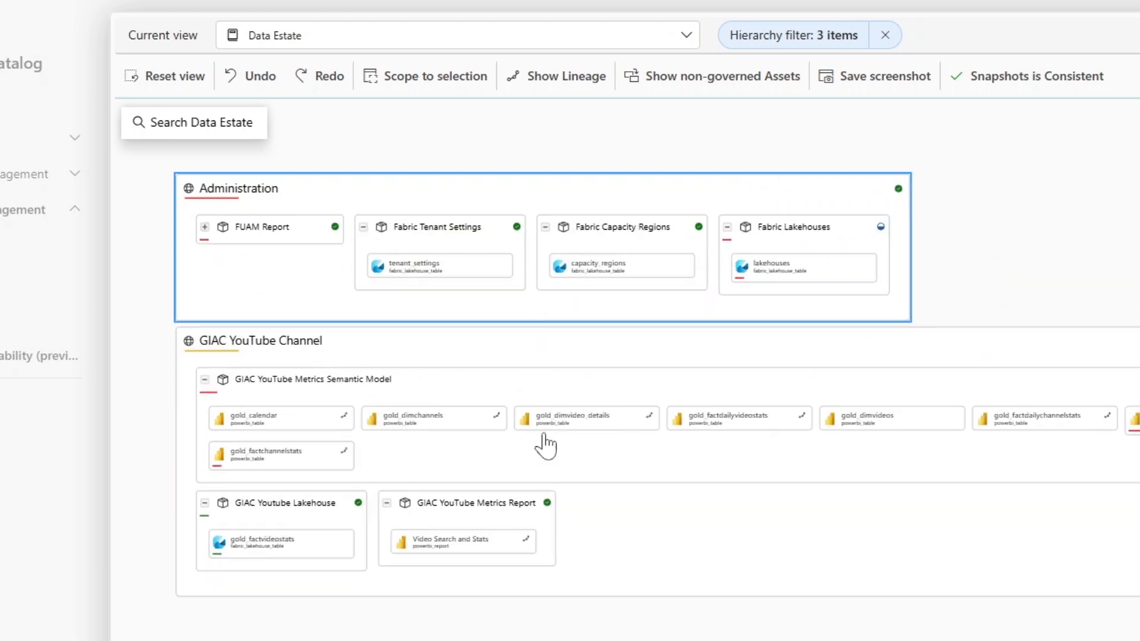
mouse_move(667, 560)
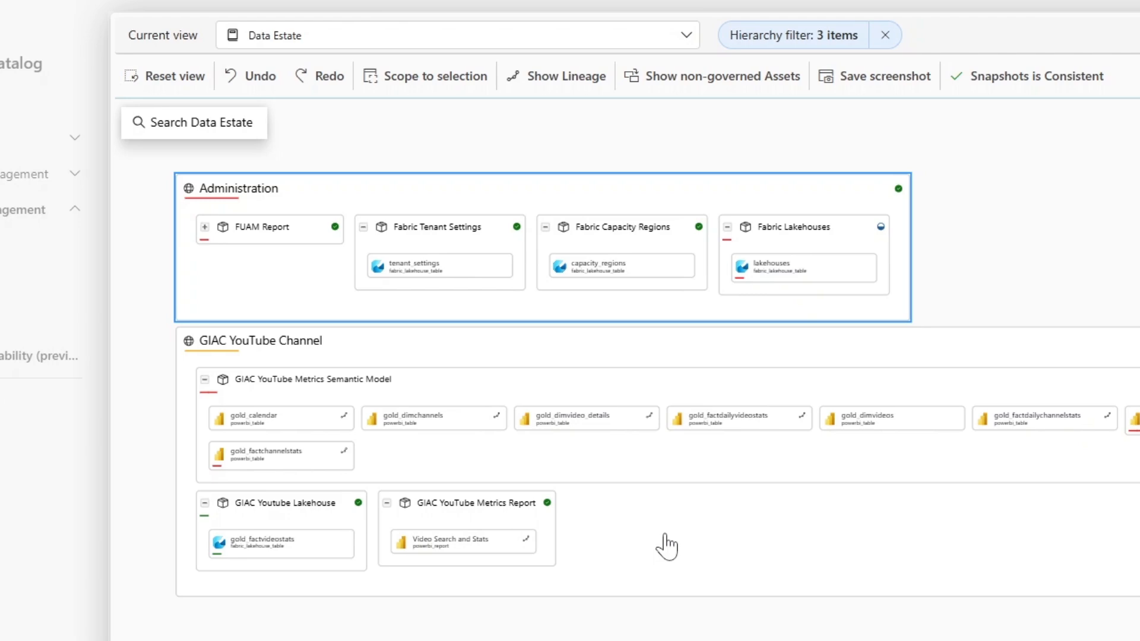